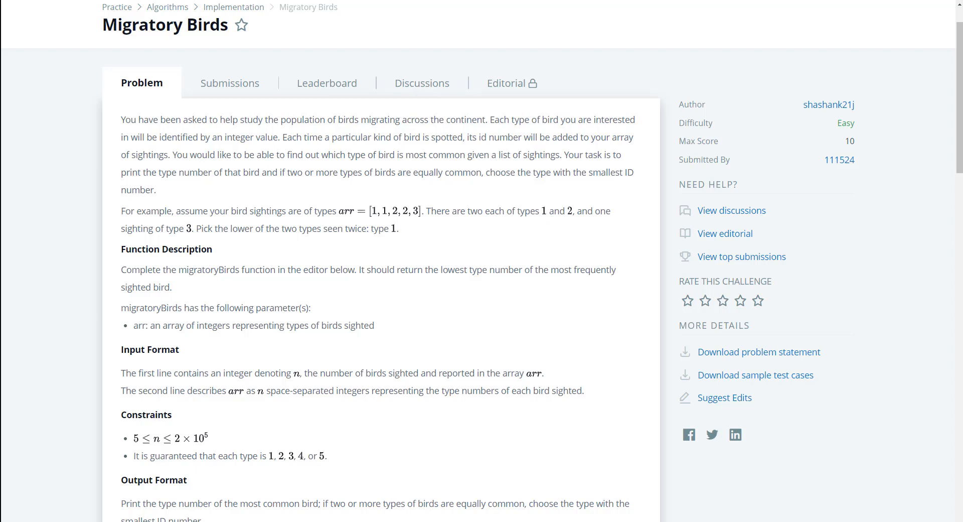
- Scroll down past the problem statement and samples to the Java 8 code editor
{"action": "scroll", "scroll_direction": "down", "scroll_amount": 3}
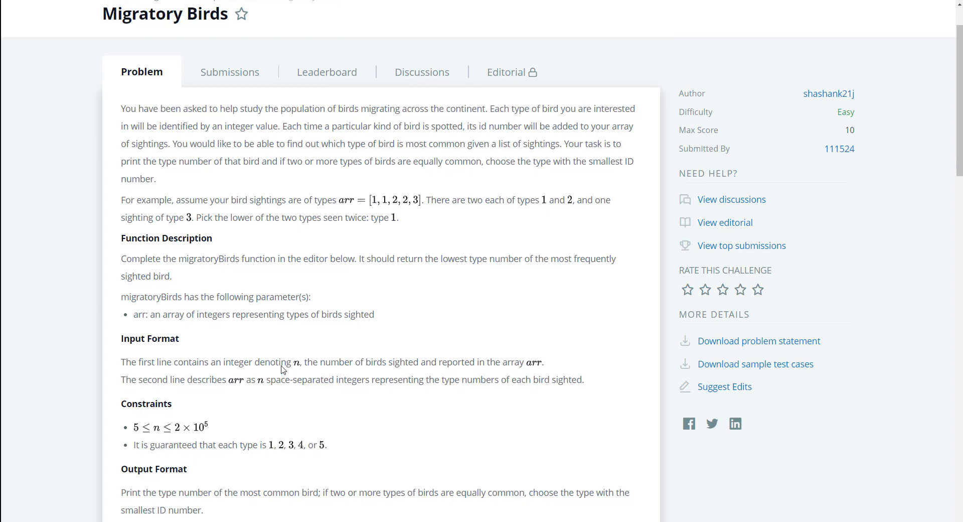
{"action": "scroll", "scroll_direction": "down", "scroll_amount": 3}
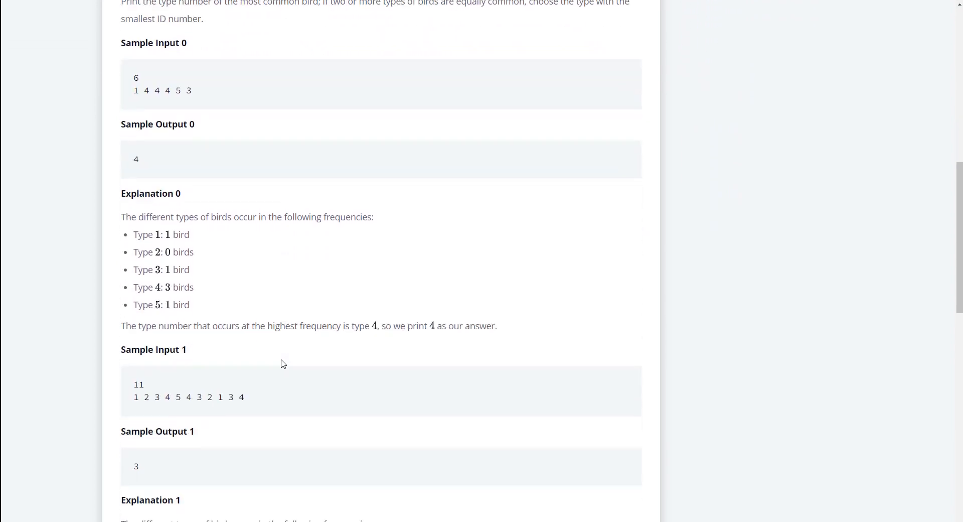
{"action": "scroll", "scroll_direction": "down", "scroll_amount": 3}
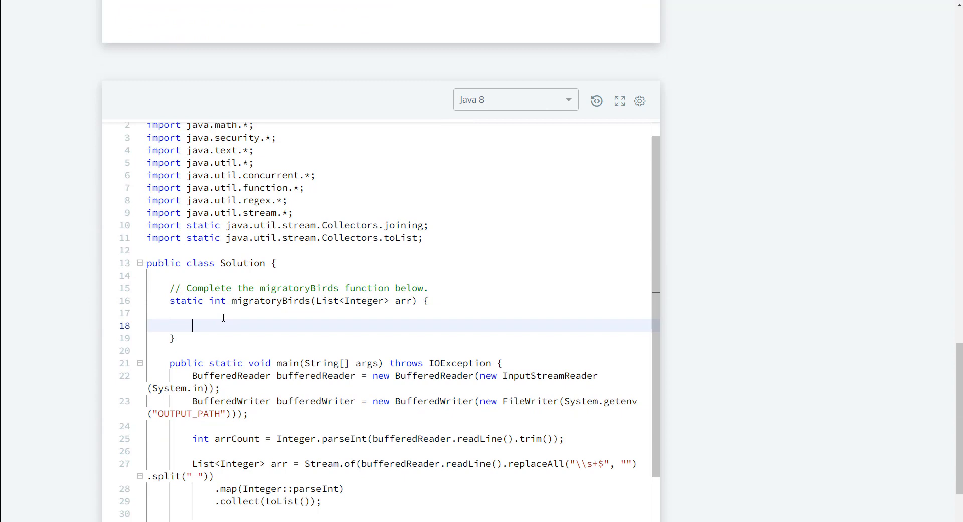
- Declare 'int max = 0;' inside migratoryBirds
{"action": "type", "text": "int m"}
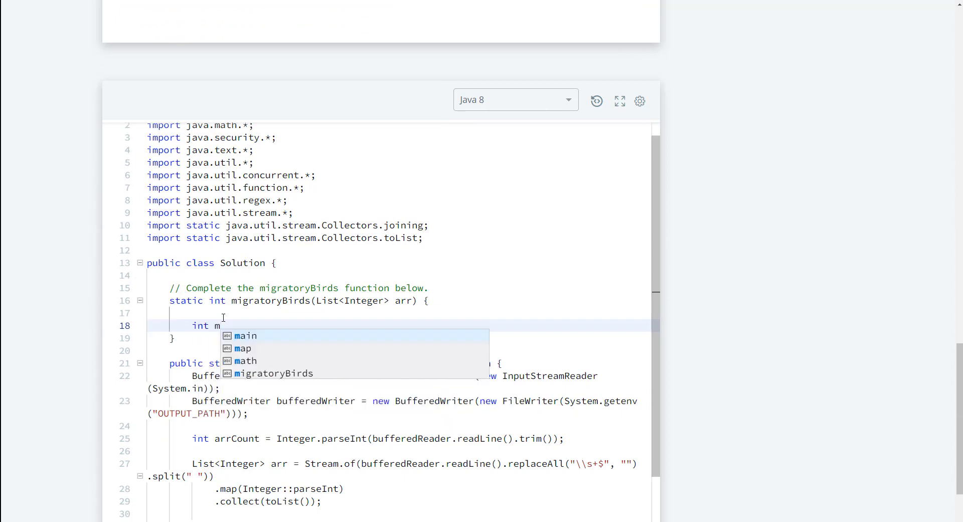
{"action": "type", "text": "ax"}
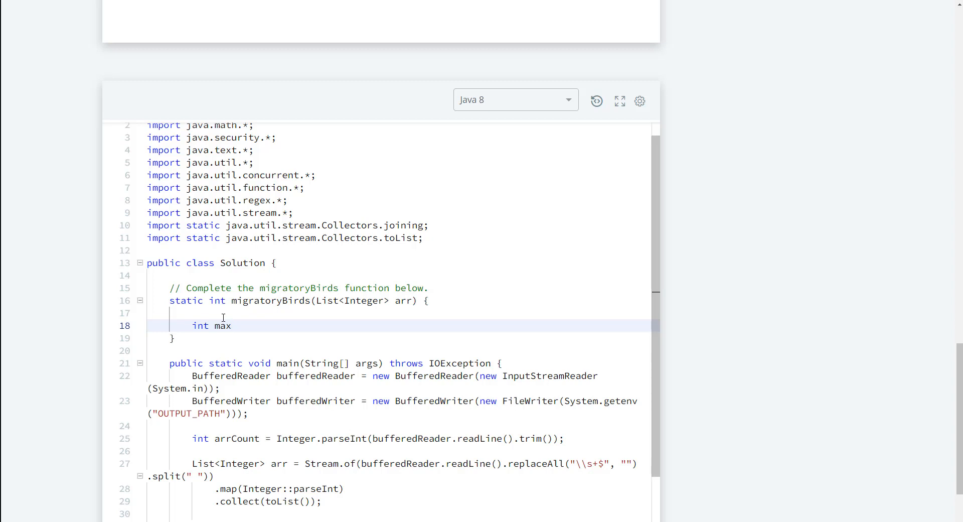
{"action": "type", "text": "="}
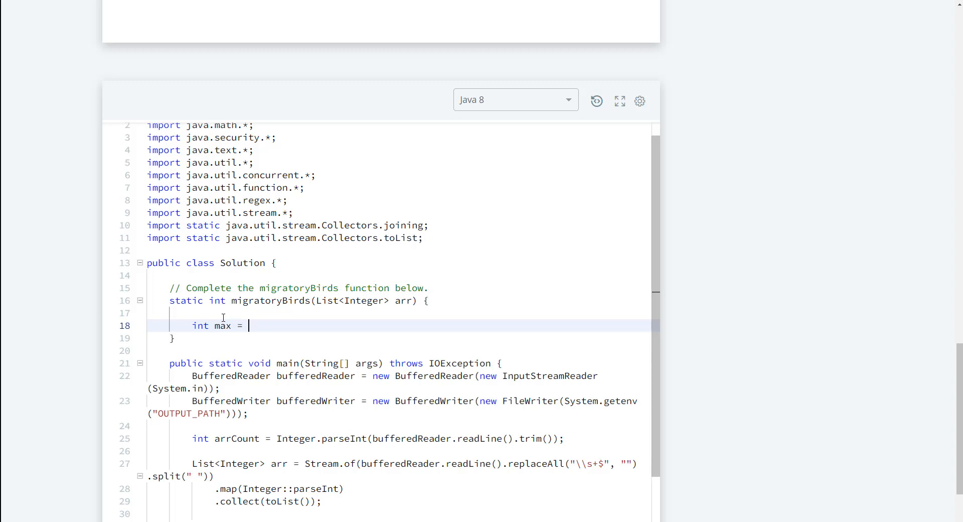
{"action": "type", "text": "0;"}
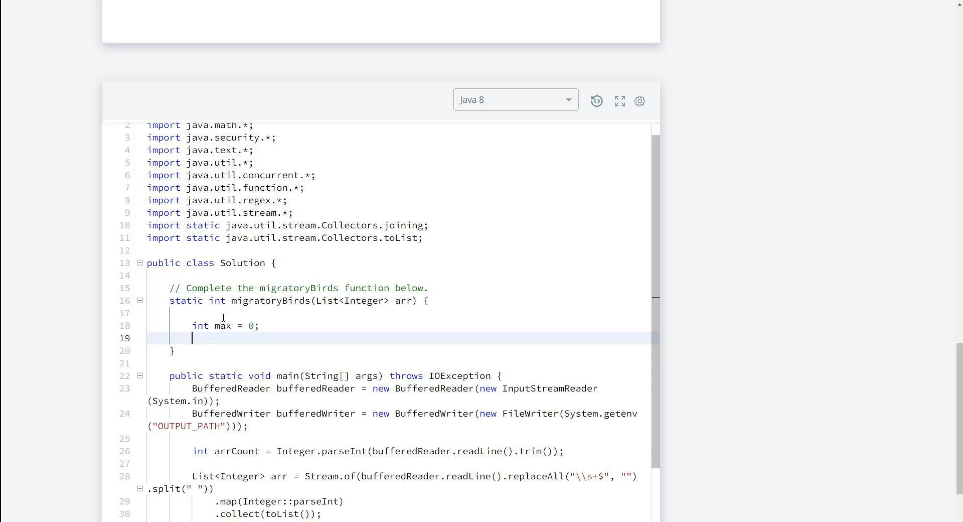
- Declare 'int[] countArray = new int[3 << 1];' below it
{"action": "type", "text": "int"}
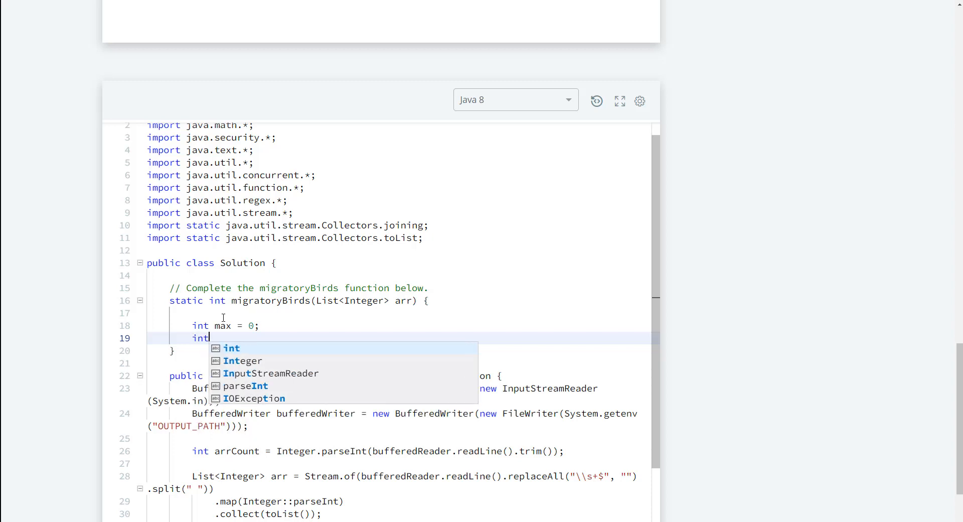
{"action": "type", "text": "[]"}
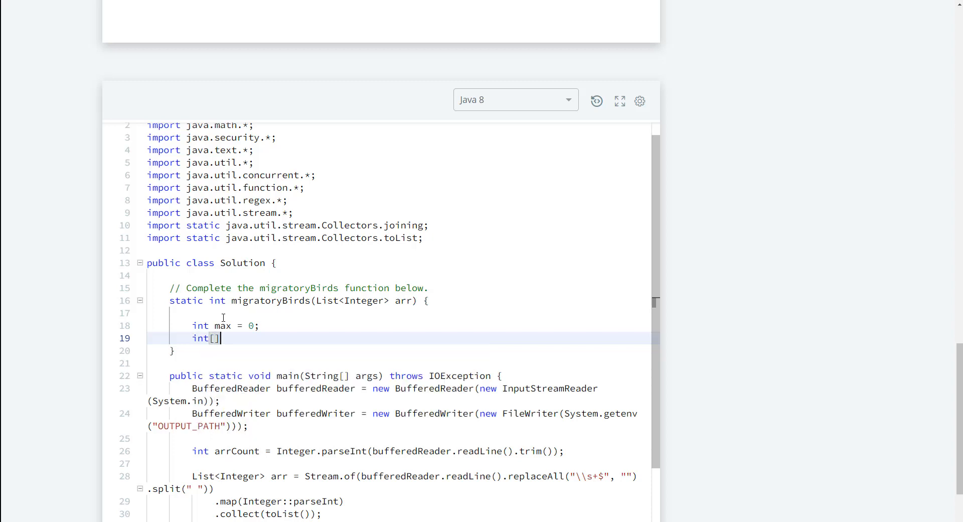
{"action": "type", "text": "count"}
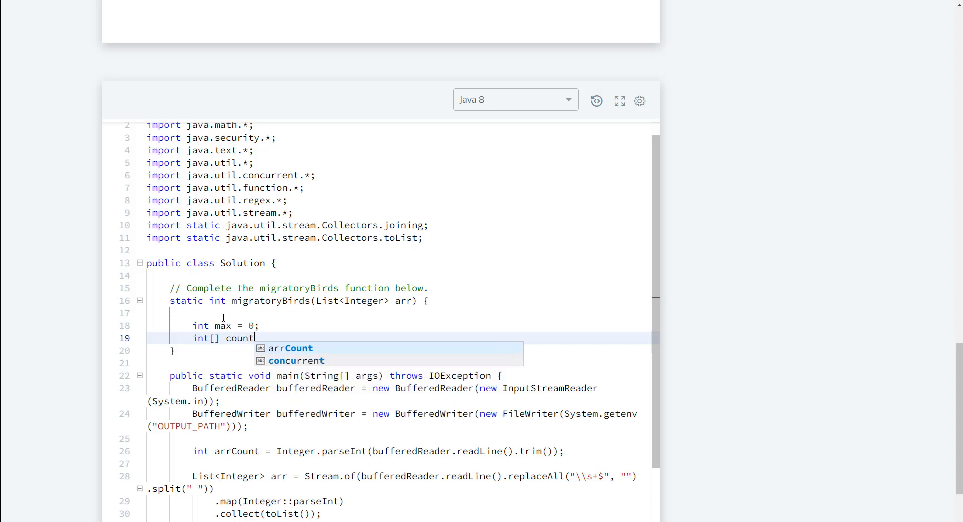
{"action": "type", "text": "Arr"}
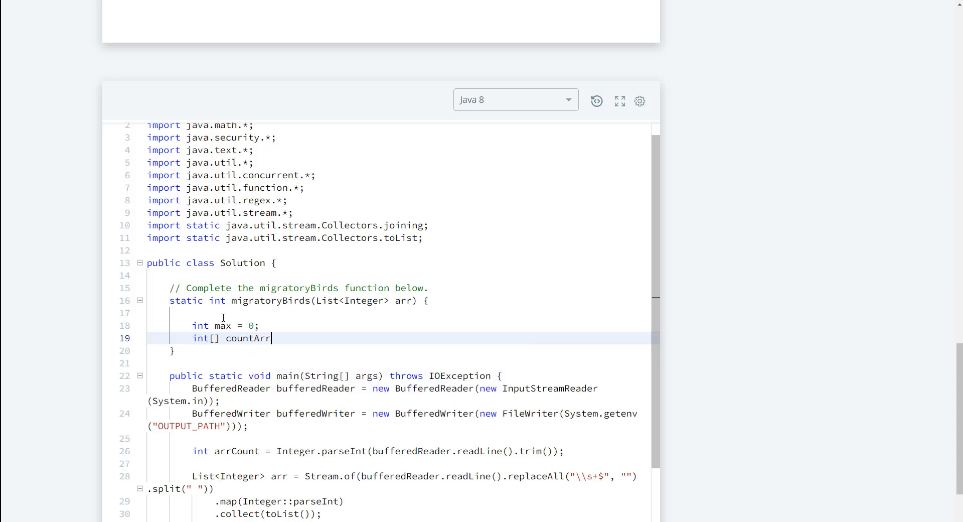
{"action": "type", "text": "ay"}
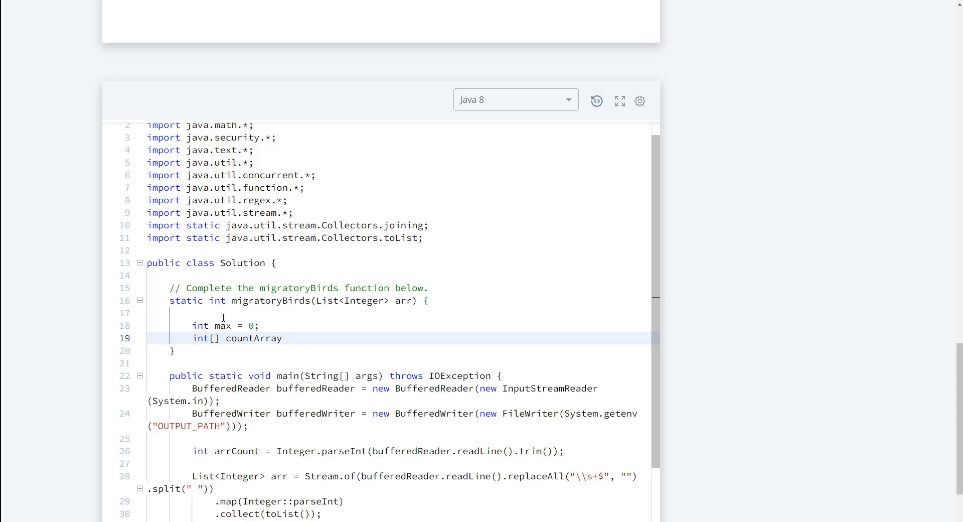
{"action": "type", "text": "="}
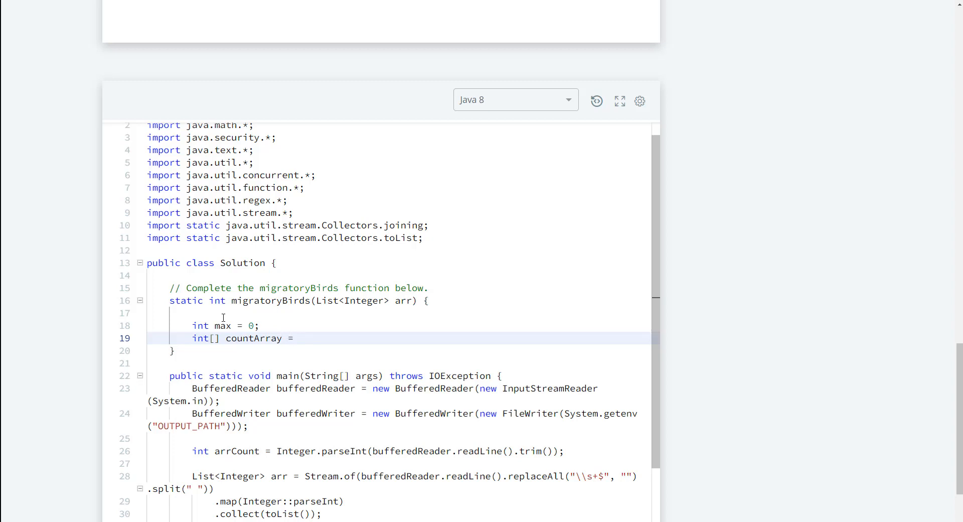
{"action": "type", "text": "new int"}
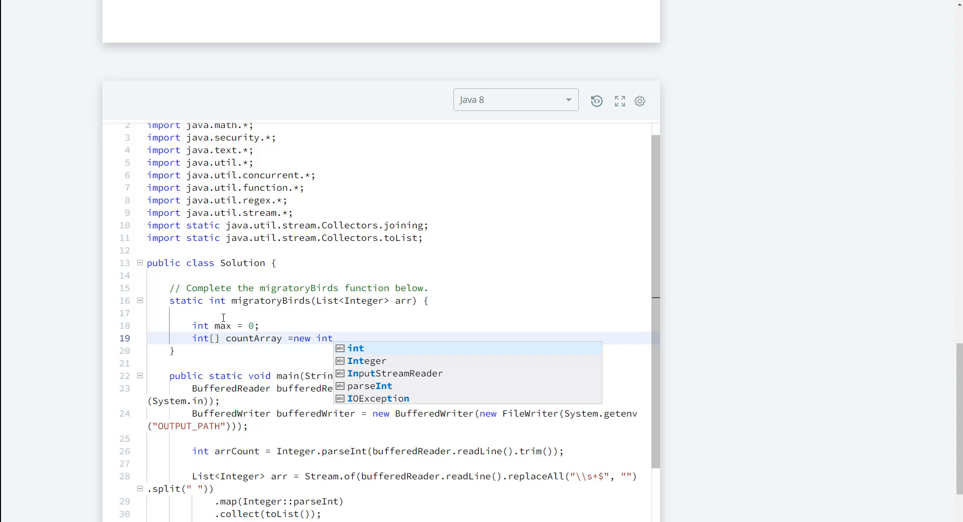
{"action": "type", "text": "[3]"}
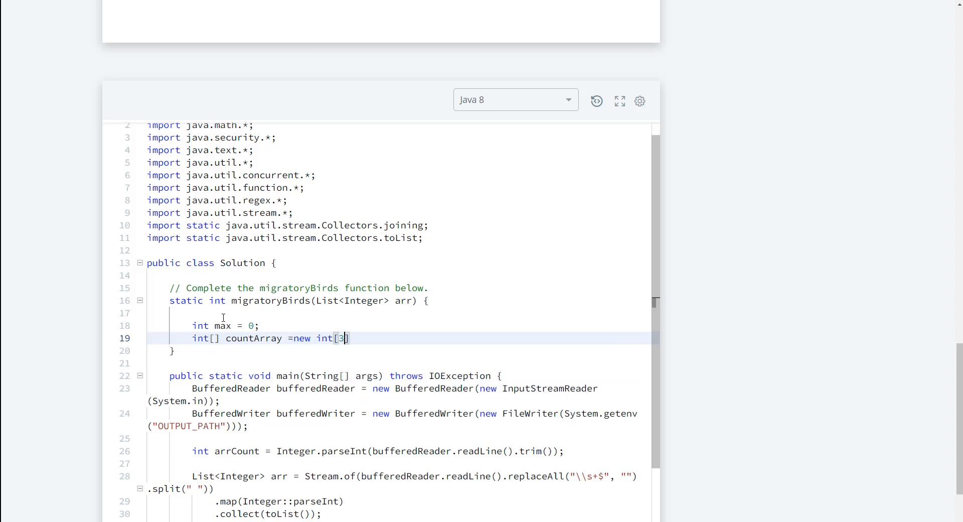
{"action": "type", "text": "<<"}
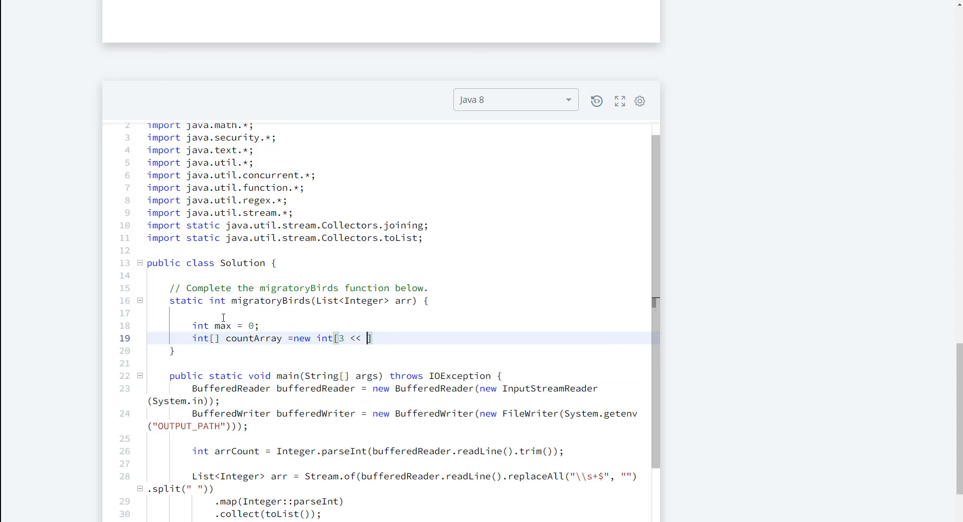
{"action": "type", "text": "1"}
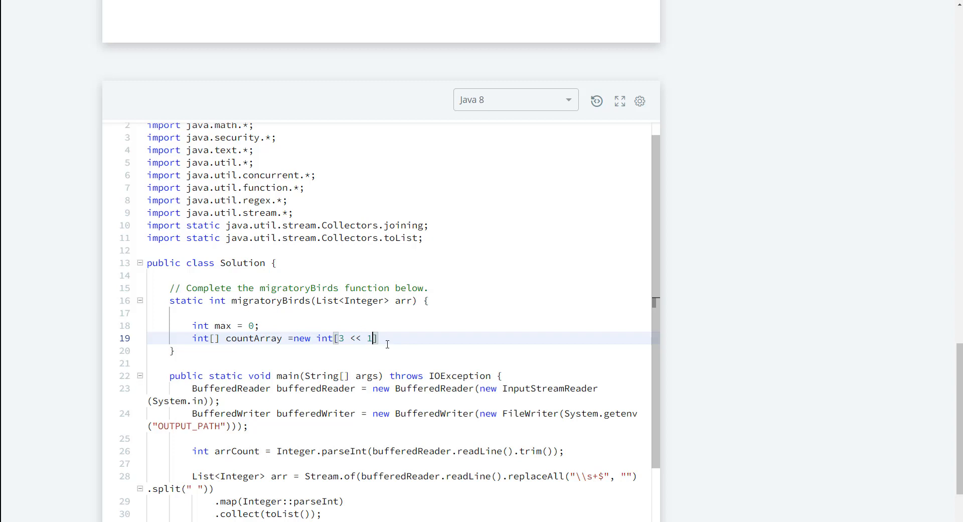
{"action": "type", "text": ";"}
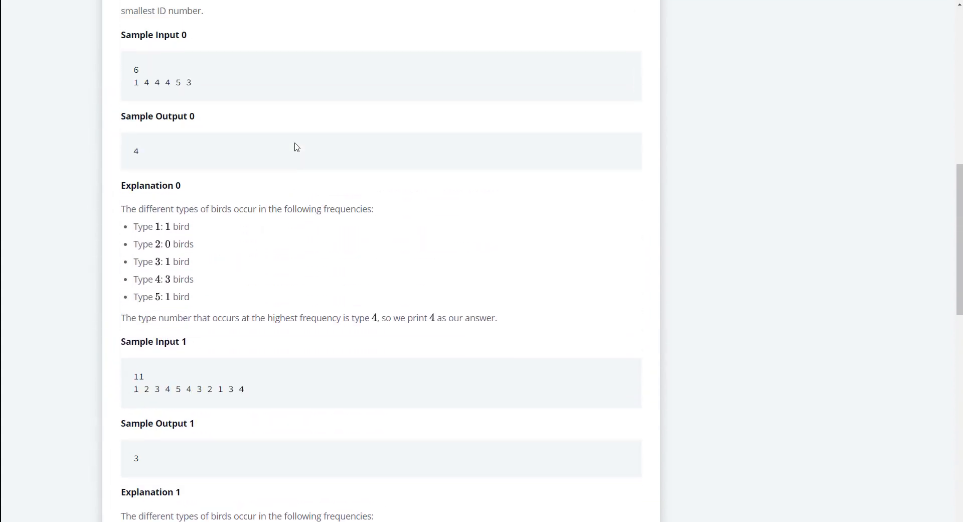
- Scroll up to review the constraints and samples, then back down to the editor
{"action": "scroll", "scroll_direction": "up", "scroll_amount": 3}
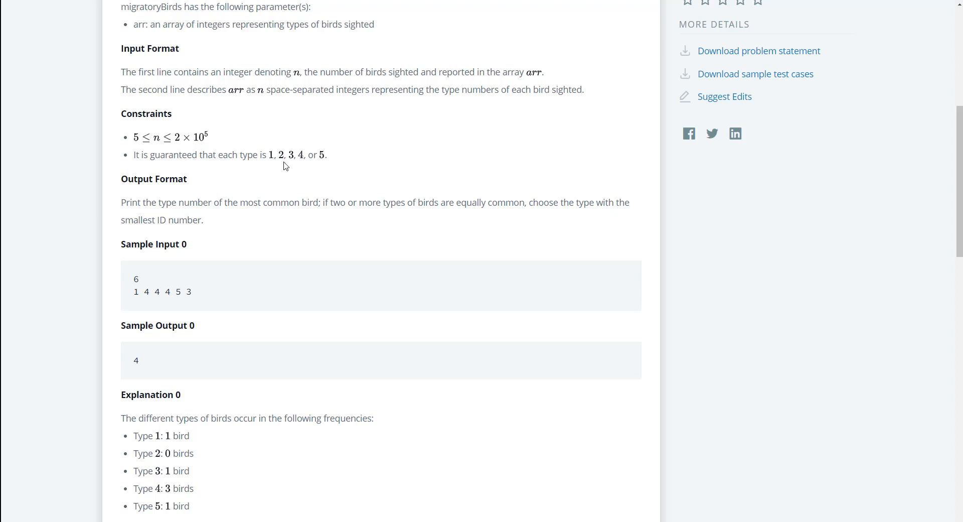
{"action": "mouse_move", "coordinate": [318, 165]}
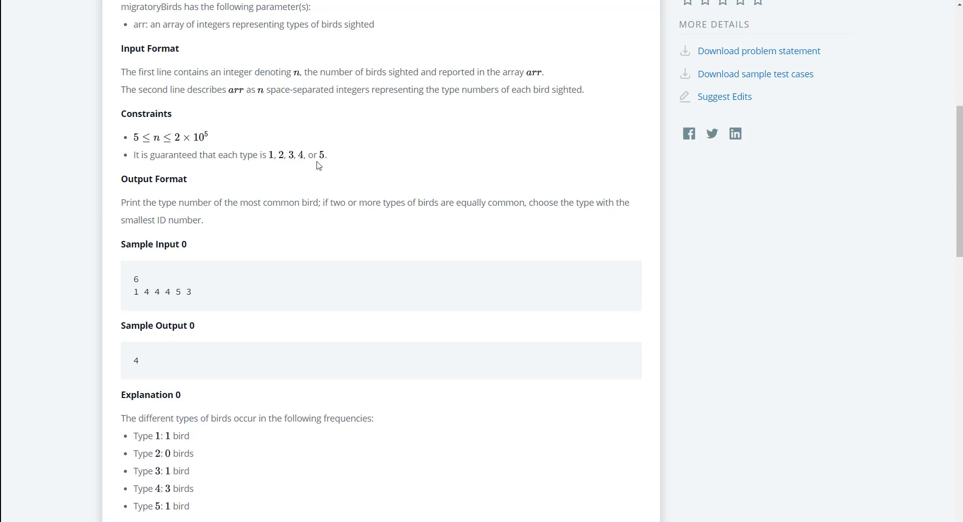
{"action": "scroll", "scroll_direction": "down", "scroll_amount": 3}
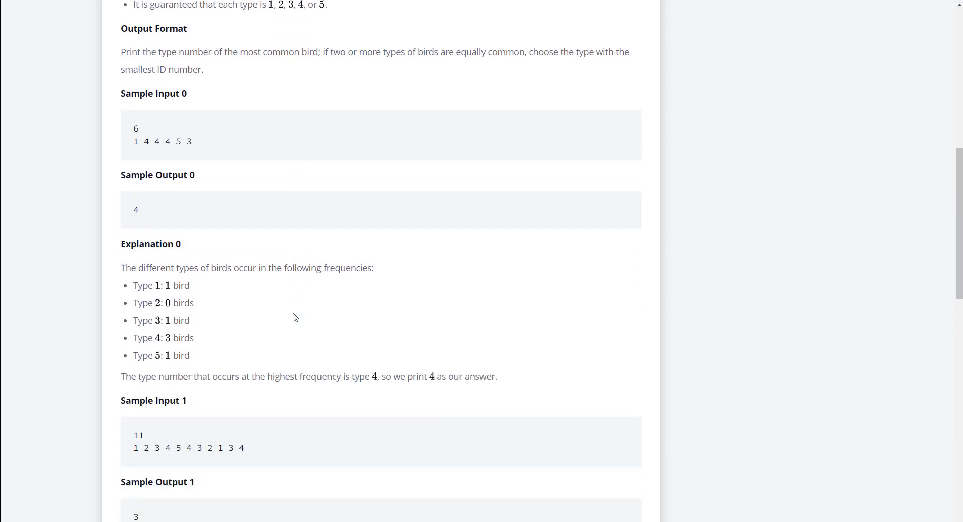
{"action": "scroll", "scroll_direction": "up", "scroll_amount": 3}
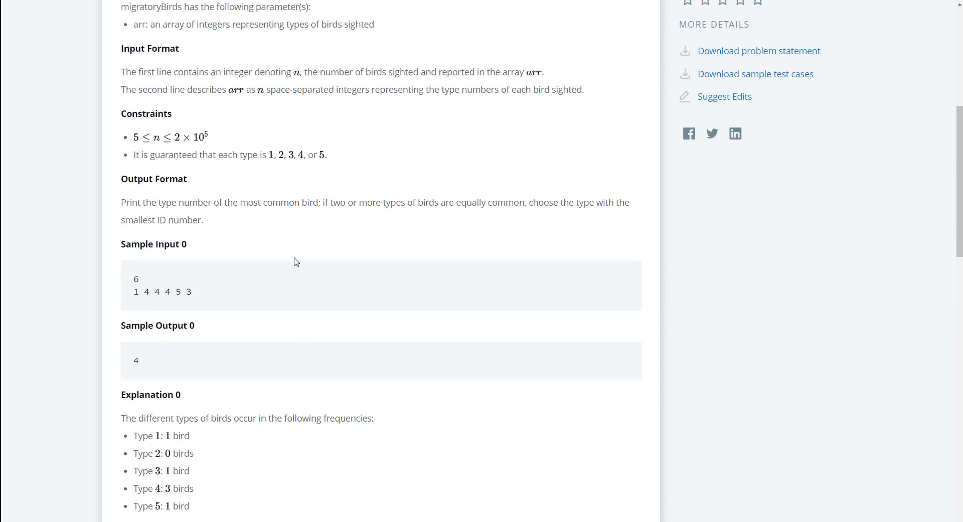
{"action": "scroll", "scroll_direction": "down", "scroll_amount": 3}
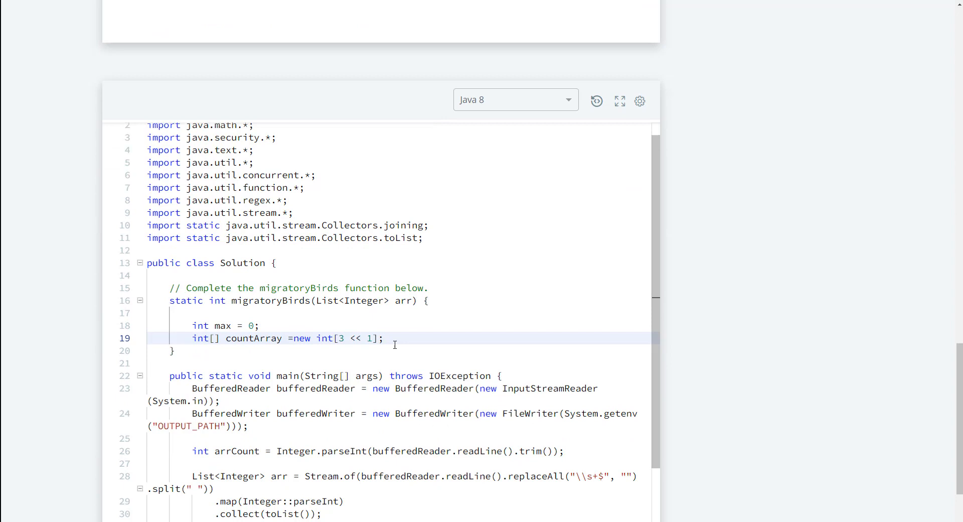
- Start a for-each loop 'for(int val : arr){' below the declarations
{"action": "key", "text": "enter"}
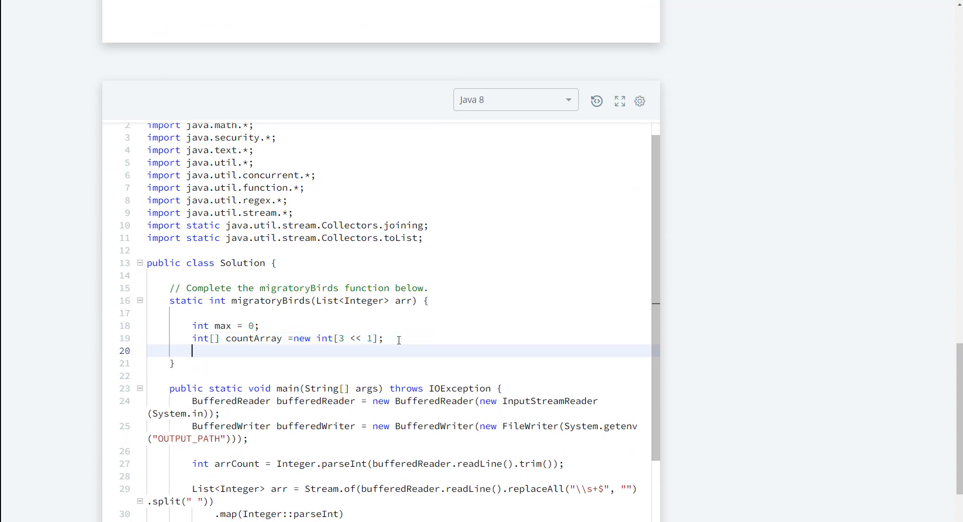
{"action": "type", "text": "for("}
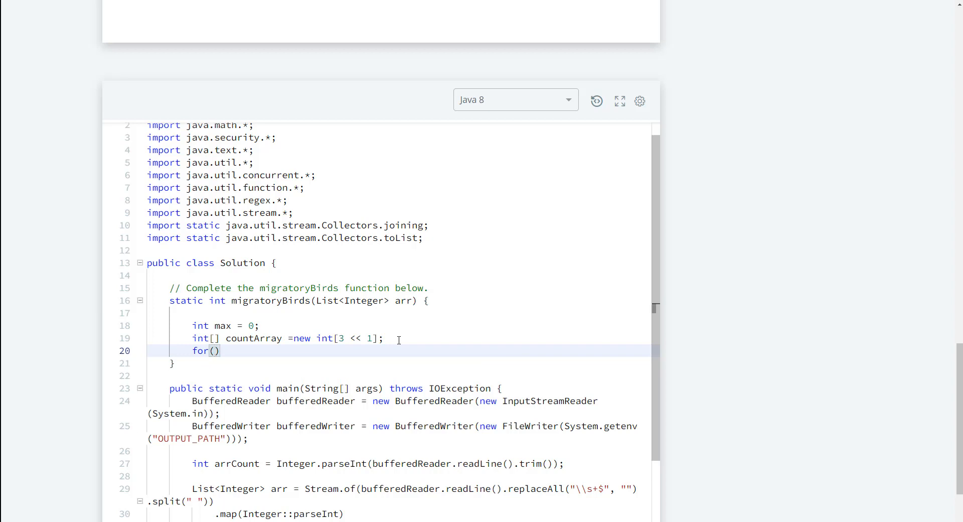
{"action": "type", "text": "int"}
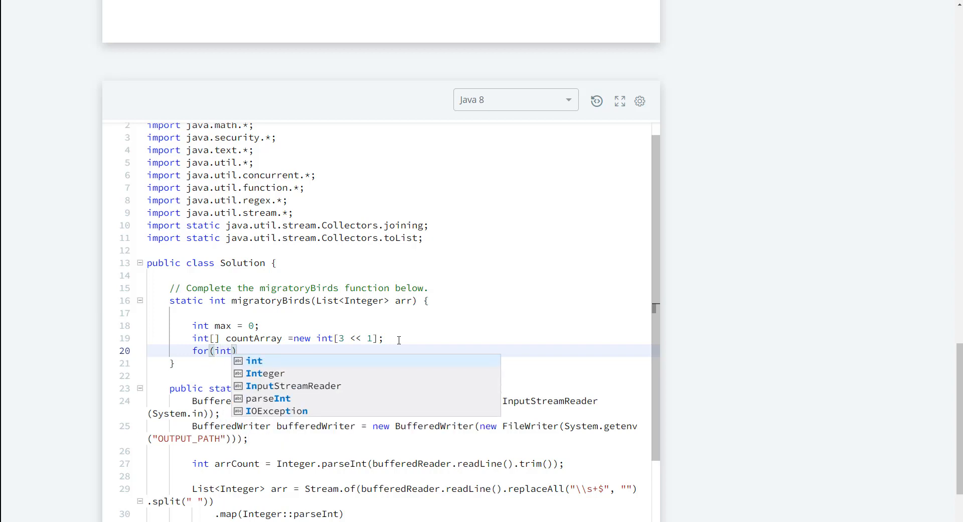
{"action": "type", "text": "val :"}
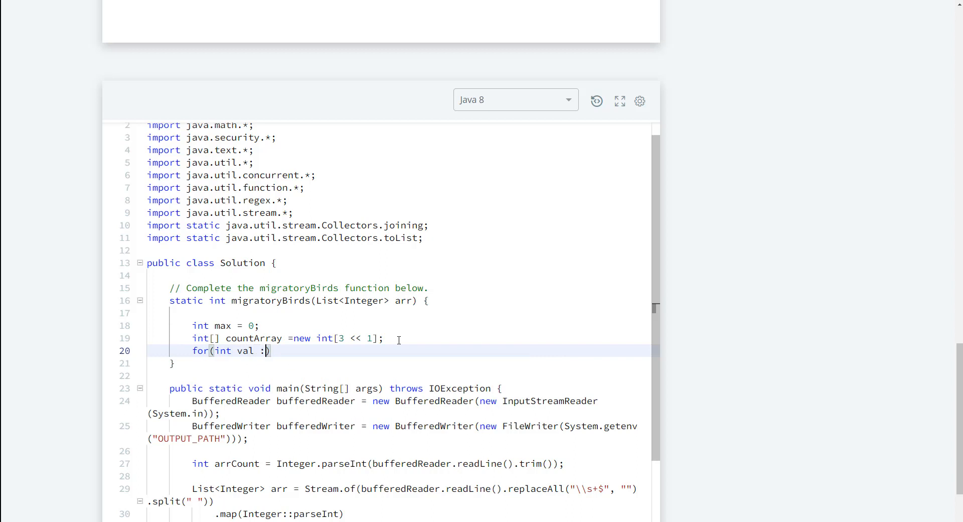
{"action": "type", "text": "arr"}
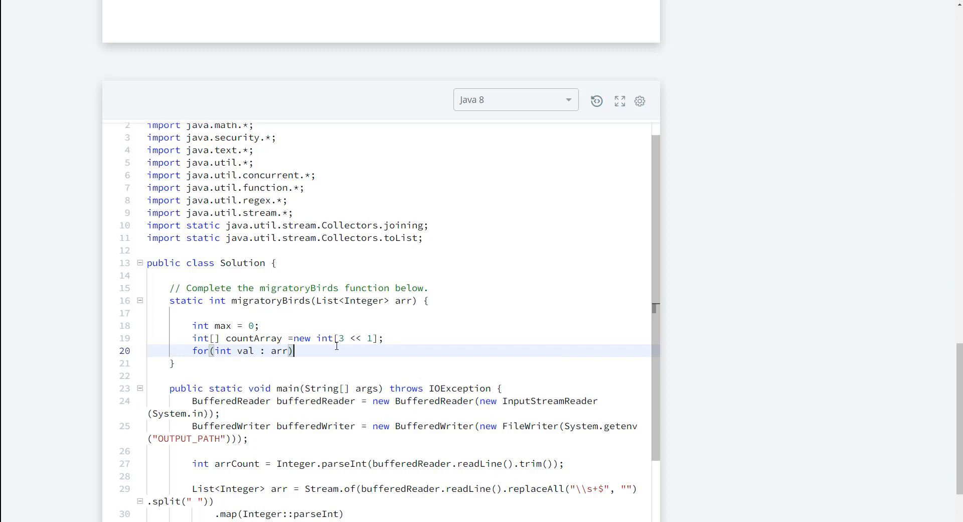
{"action": "type", "text": "{"}
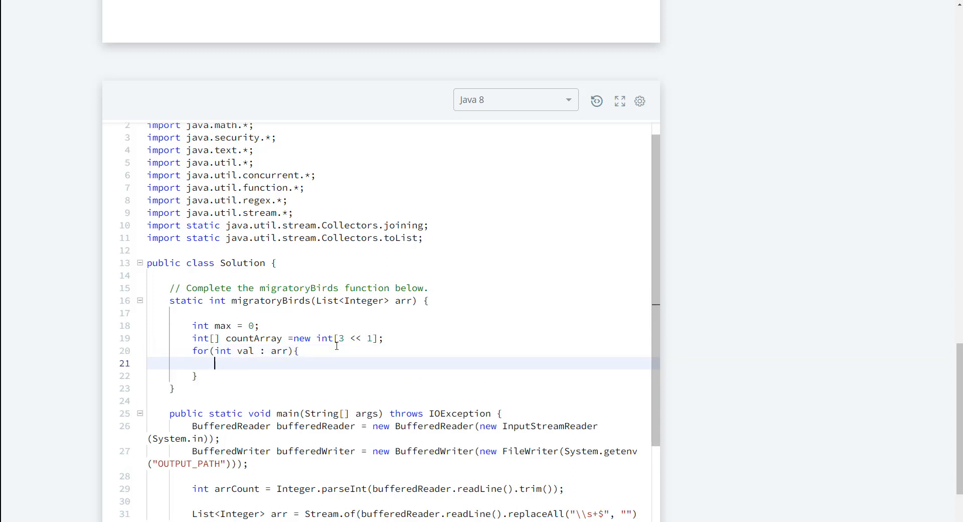
- Increment the count with 'countArray[val]++;' inside the loop
{"action": "type", "text": "co"}
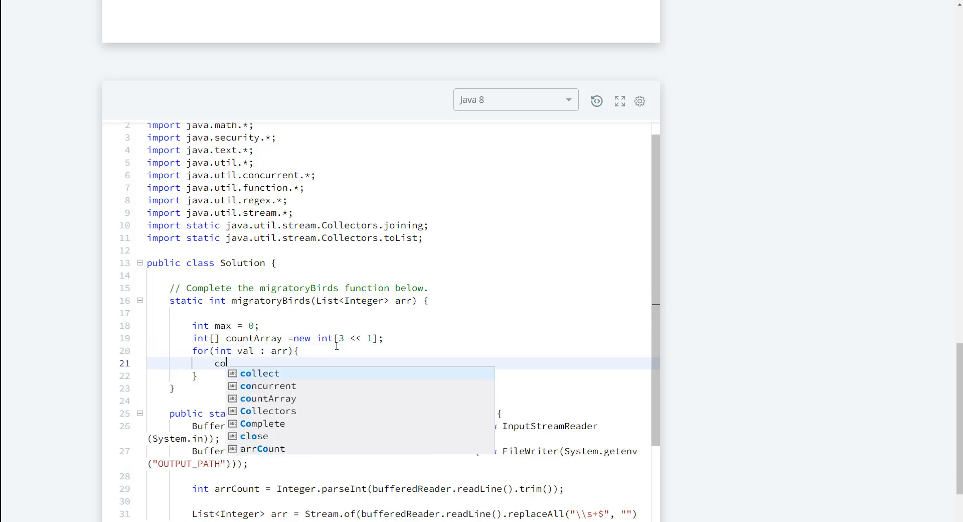
{"action": "left_click", "coordinate": [269, 398]}
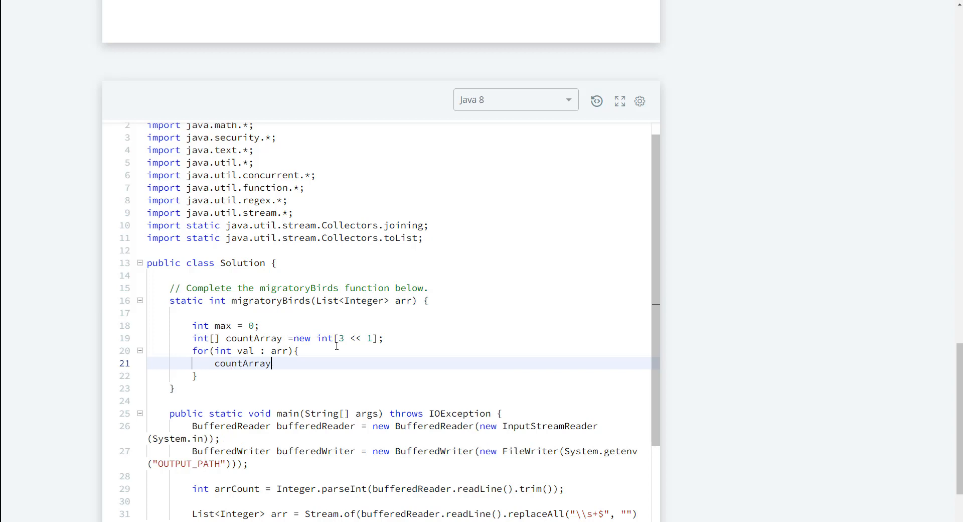
{"action": "type", "text": "[]"}
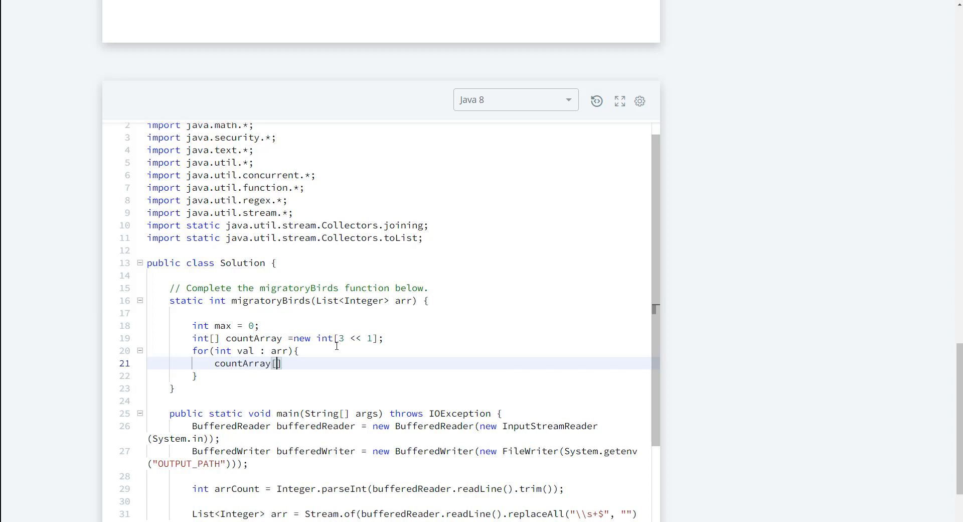
{"action": "type", "text": "val"}
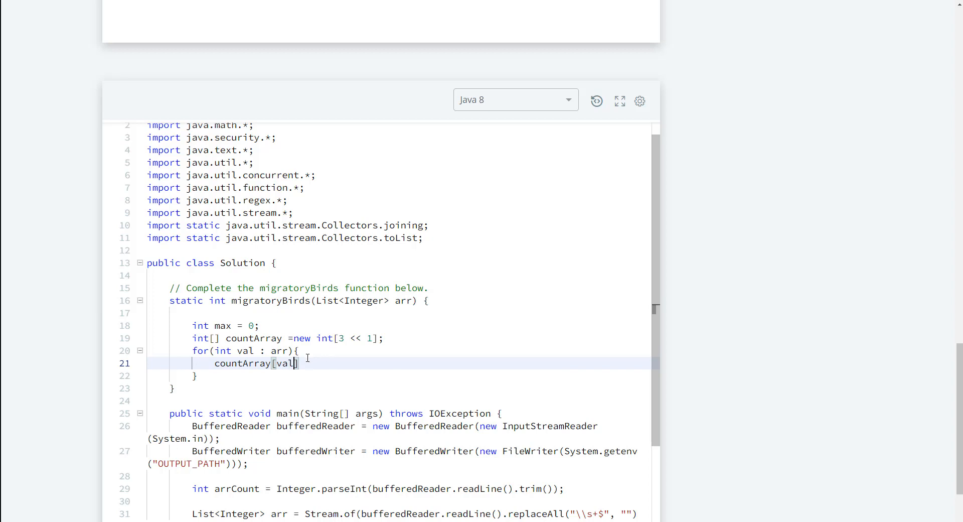
{"action": "type", "text": "+"}
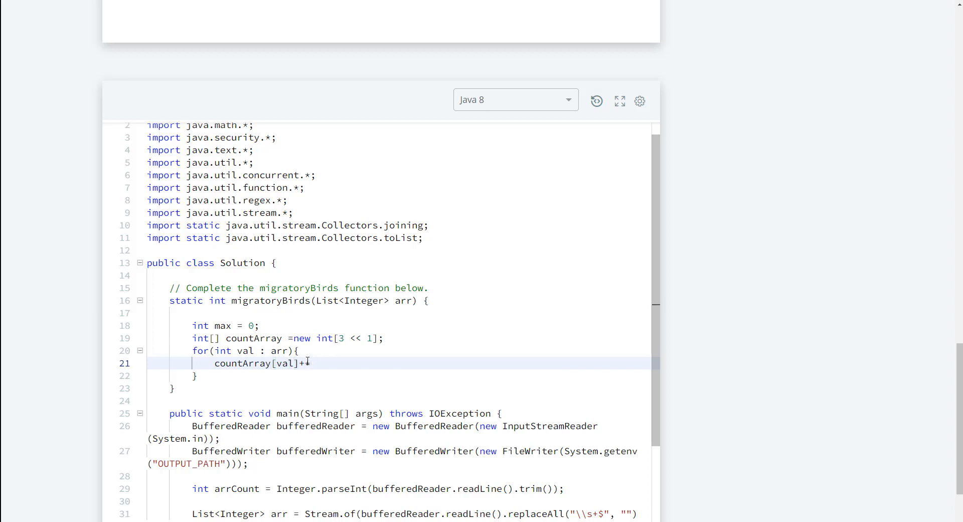
{"action": "type", "text": "+;"}
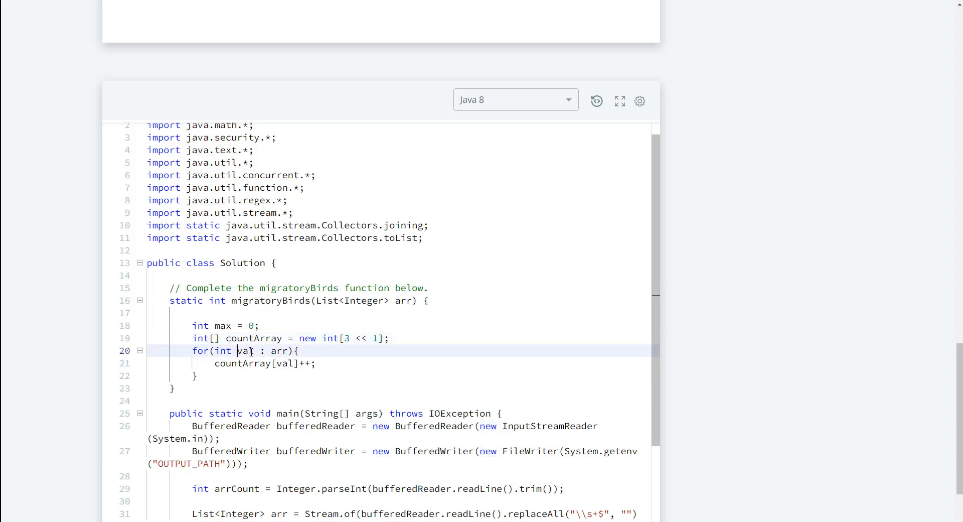
{"action": "double_click", "coordinate": [244, 351]}
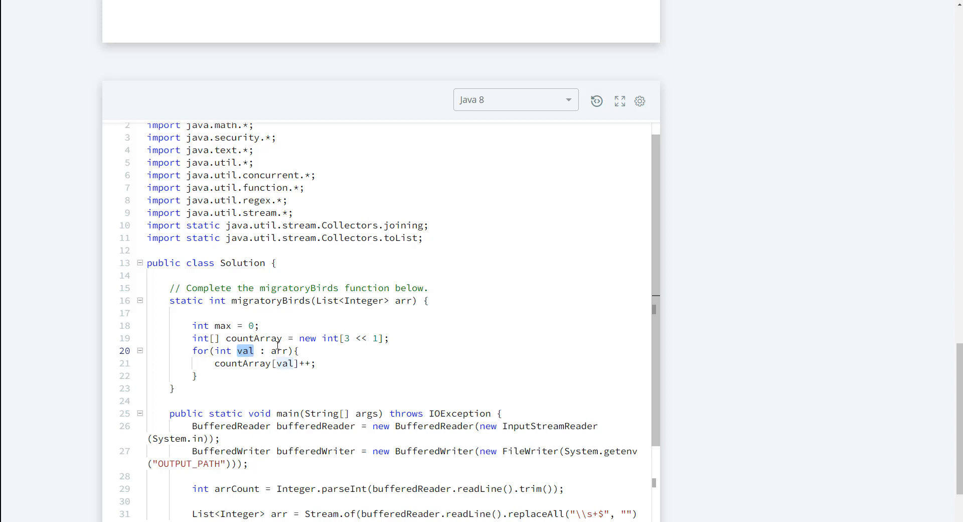
{"action": "left_click", "coordinate": [316, 363]}
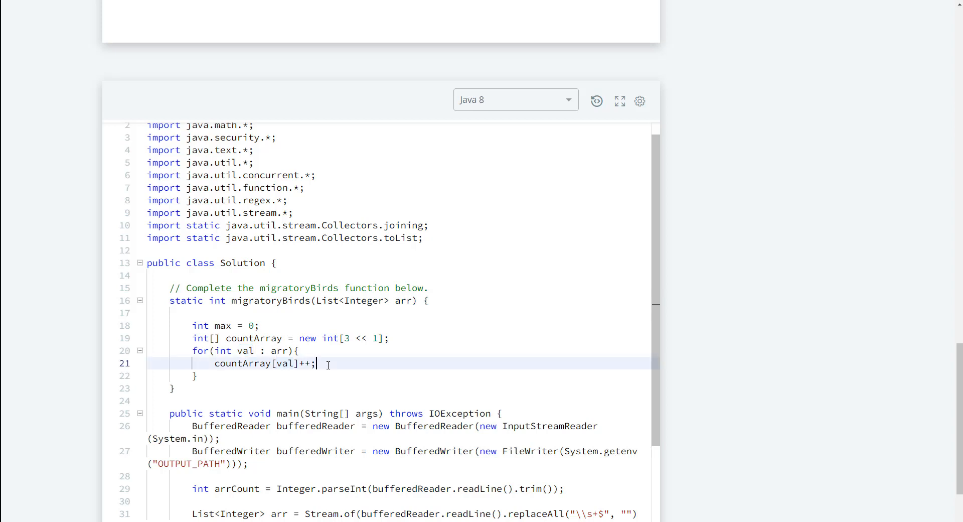
- Update max with 'max = Math.max(max, countArray[val]);' on the next loop line
{"action": "key", "text": "Enter"}
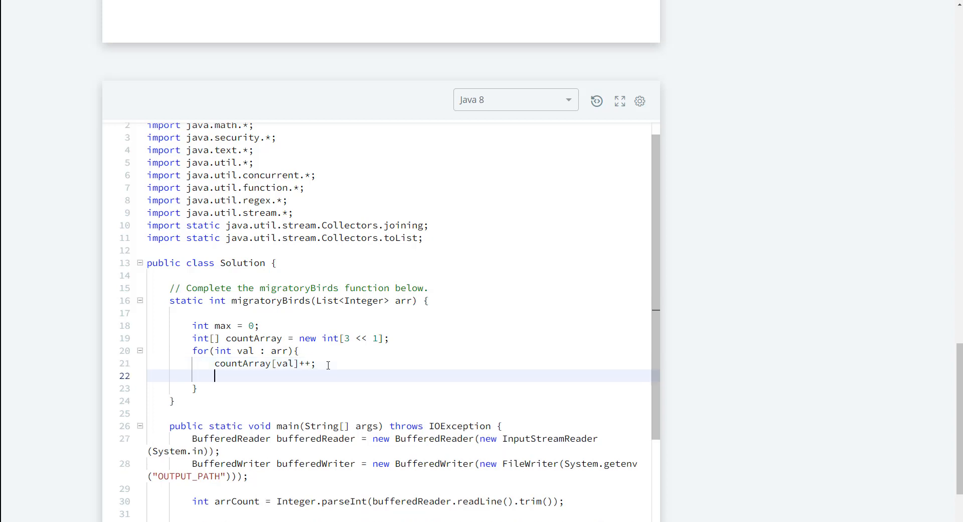
{"action": "type", "text": "max ="}
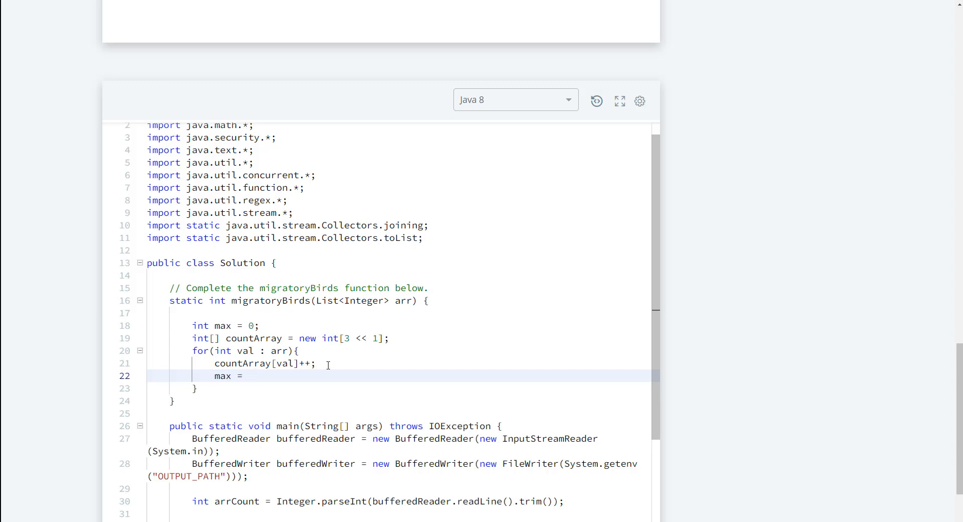
{"action": "type", "text": "Math."}
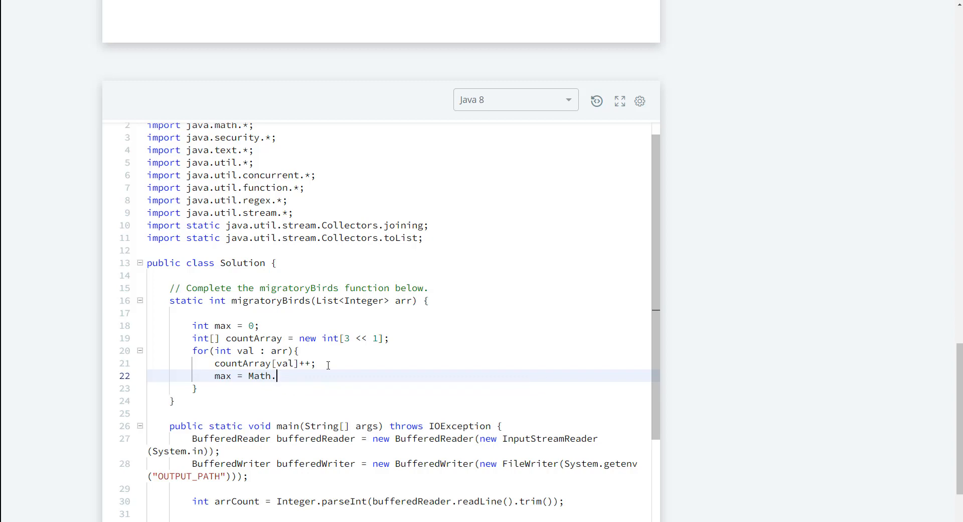
{"action": "type", "text": "max("}
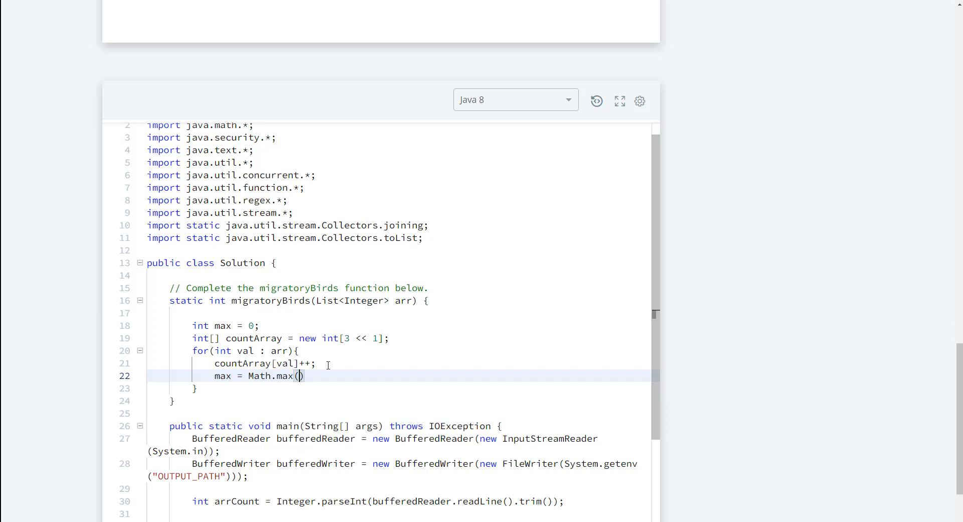
{"action": "type", "text": "max,"}
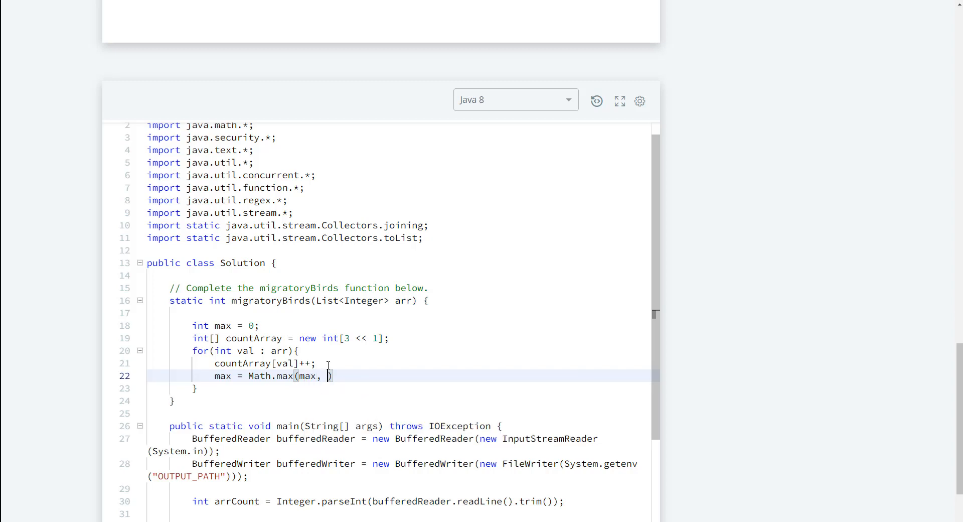
{"action": "type", "text": "c"}
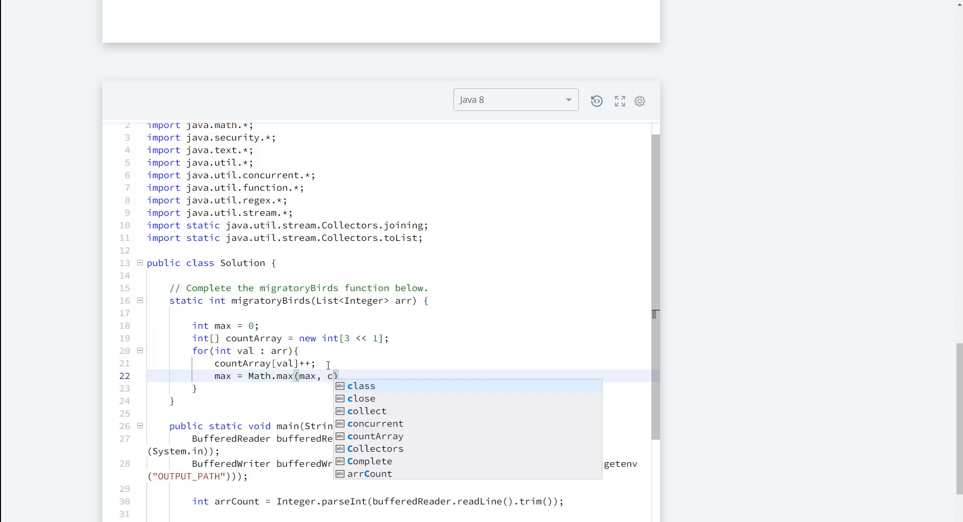
{"action": "type", "text": "o"}
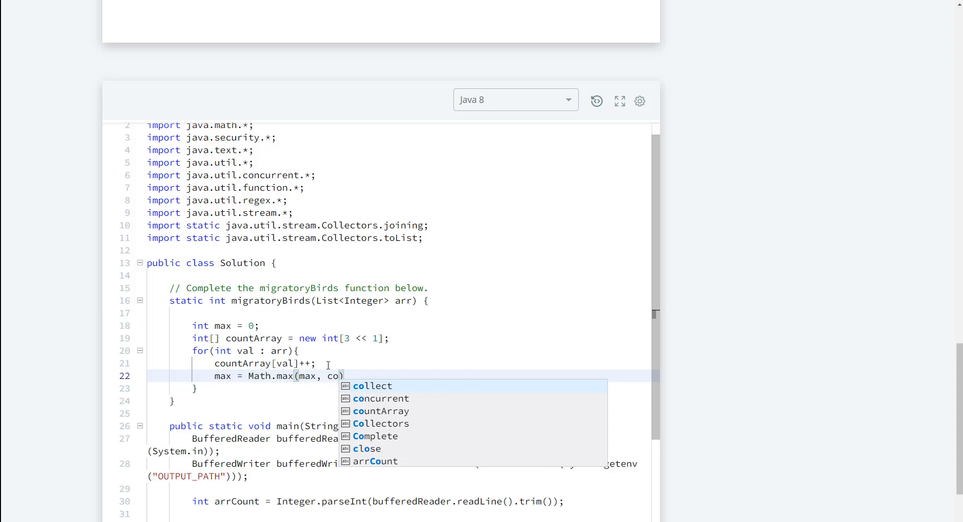
{"action": "left_click", "coordinate": [381, 411]}
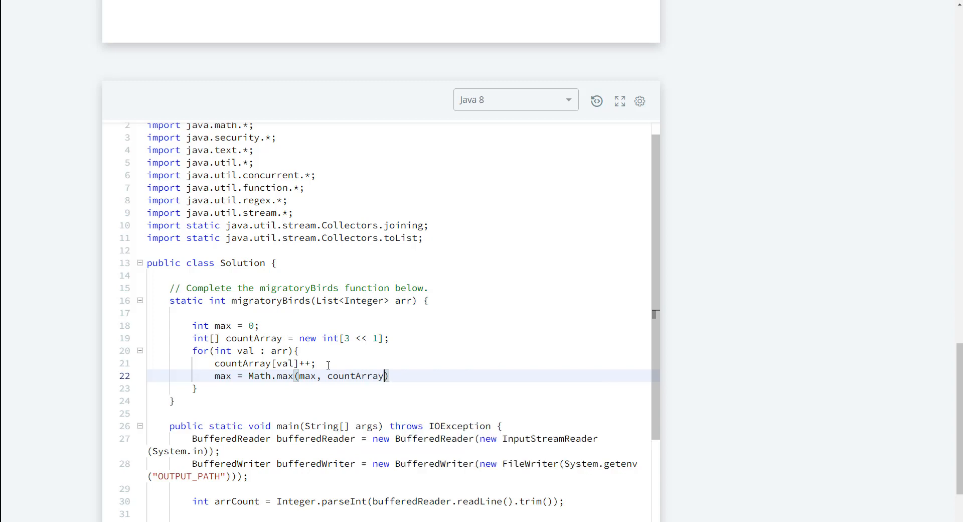
{"action": "type", "text": "[]"}
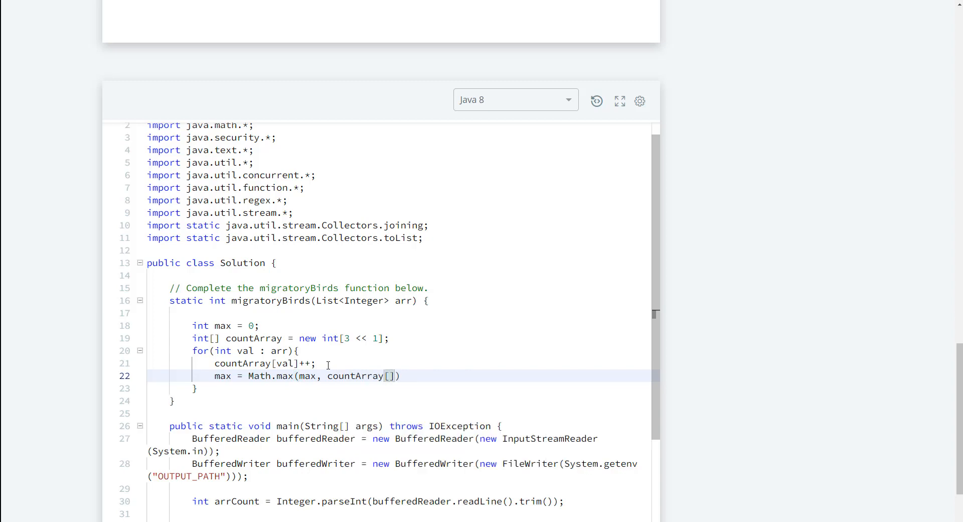
{"action": "type", "text": "val"}
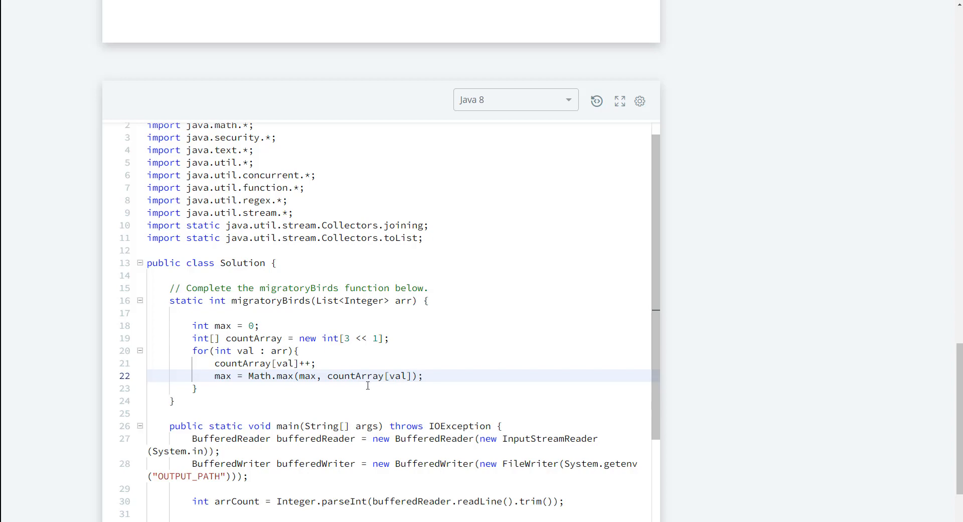
- Write 'for(int i = 0; i < countArray.length; i++){' with an empty body
{"action": "scroll", "scroll_direction": "down", "scroll_amount": 3}
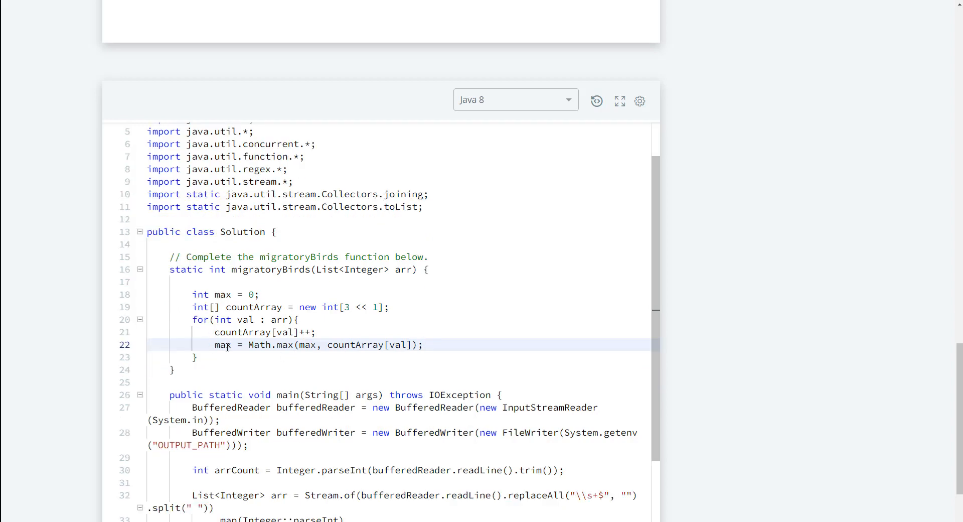
{"action": "mouse_move", "coordinate": [249, 350]}
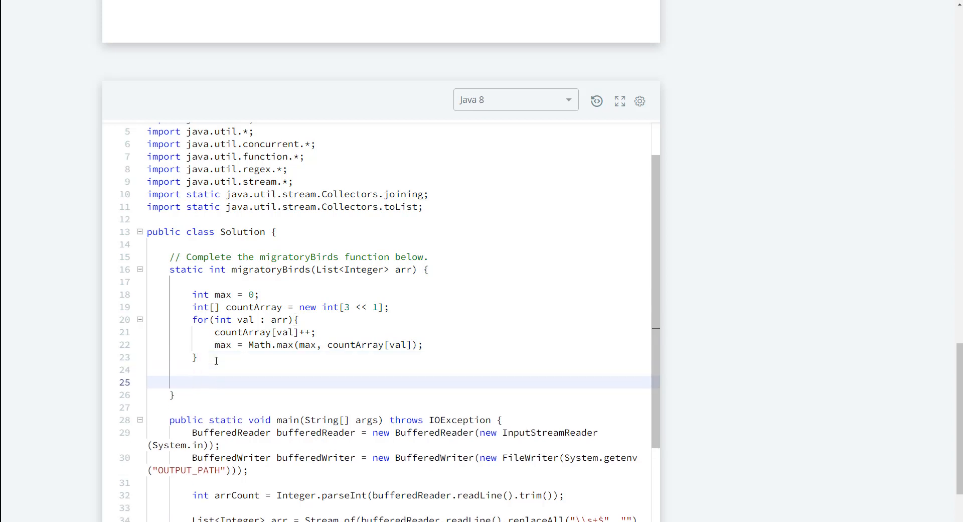
{"action": "type", "text": "for(i"}
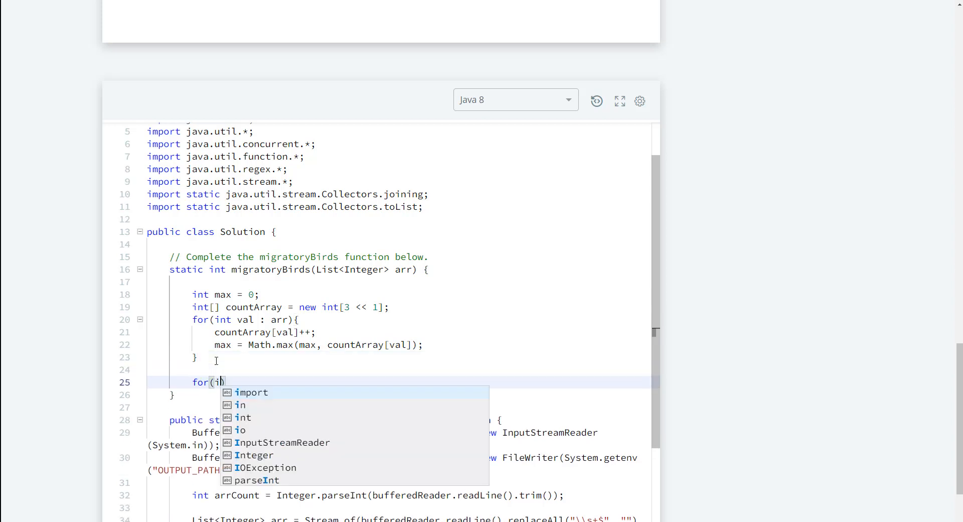
{"action": "type", "text": "nt i ="}
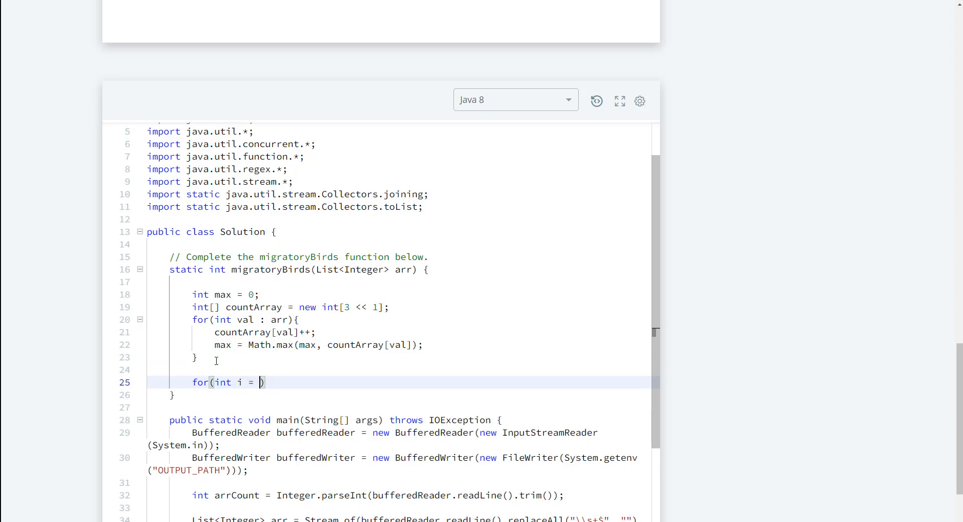
{"action": "type", "text": "0; i < countArray"}
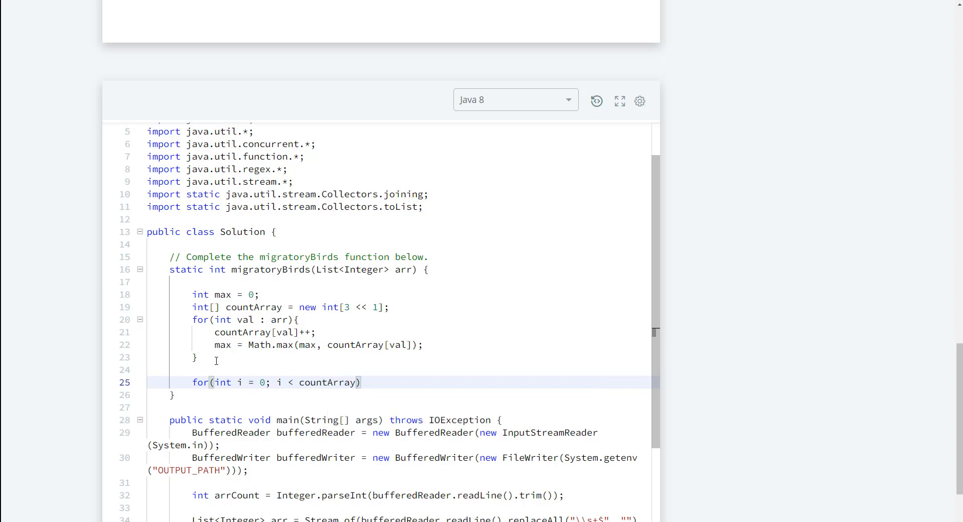
{"action": "type", "text": "length; i"}
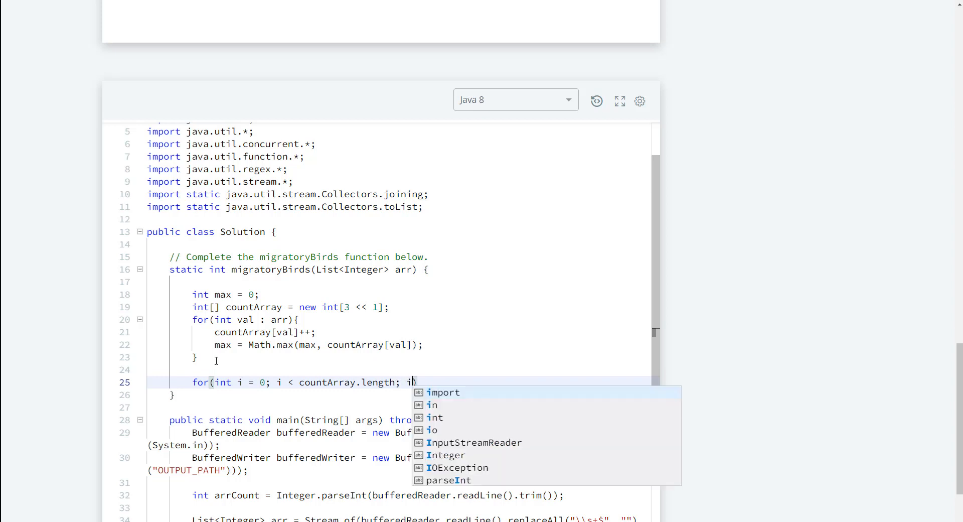
{"action": "type", "text": "++)"}
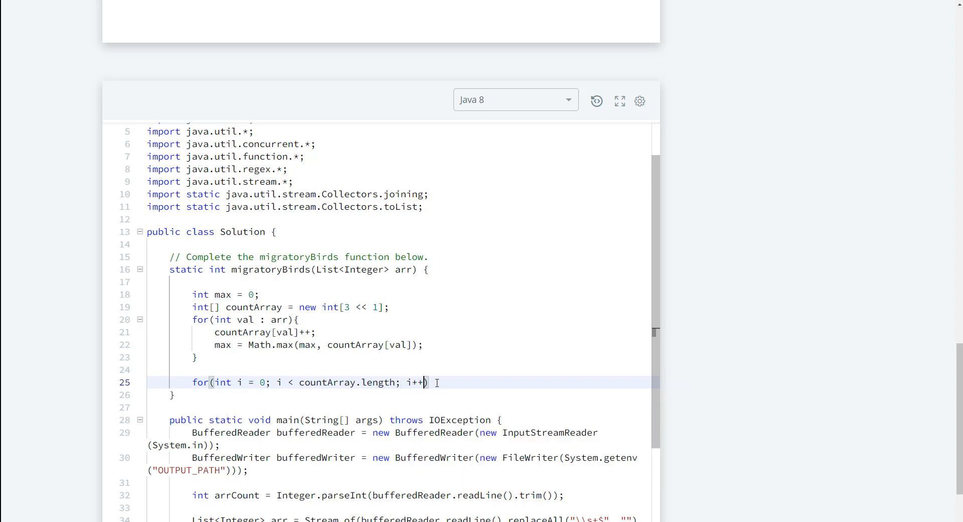
{"action": "type", "text": "{"}
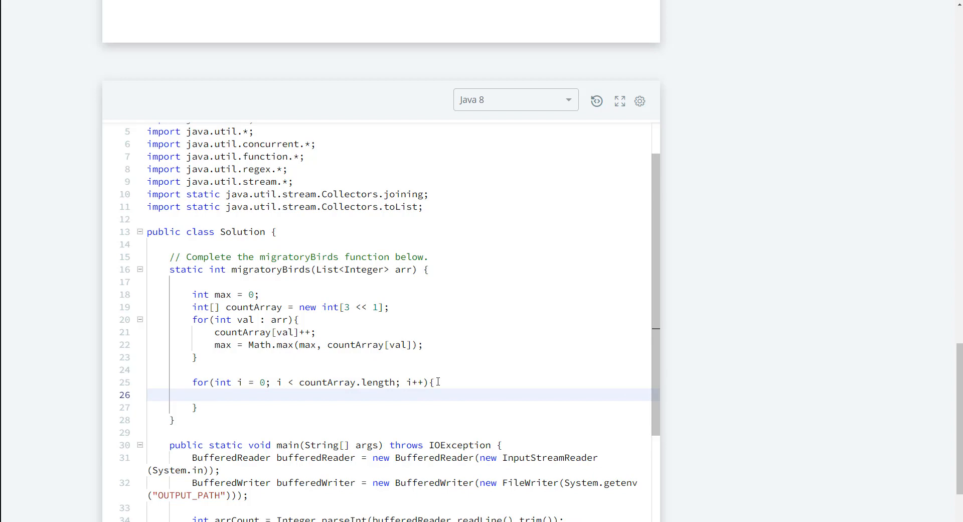
{"action": "scroll", "scroll_direction": "down", "scroll_amount": 3}
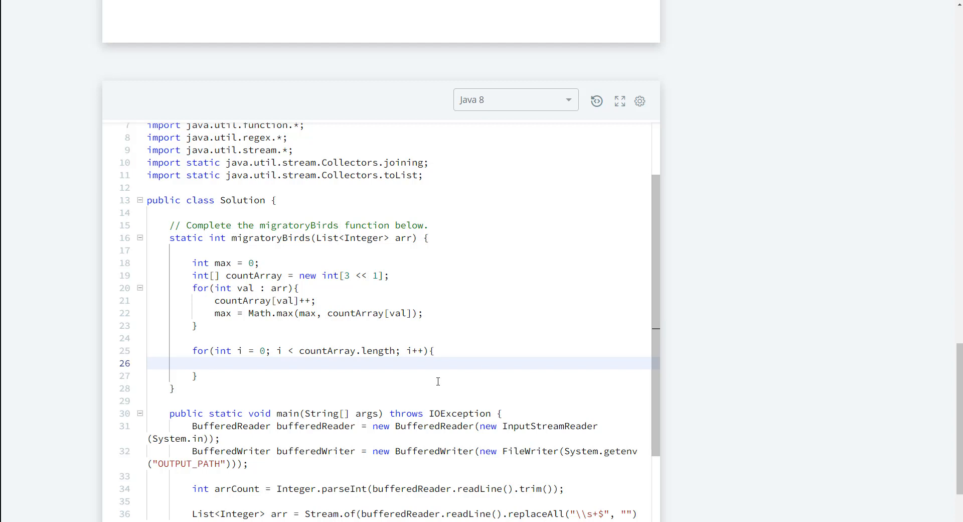
{"action": "mouse_move", "coordinate": [255, 320]}
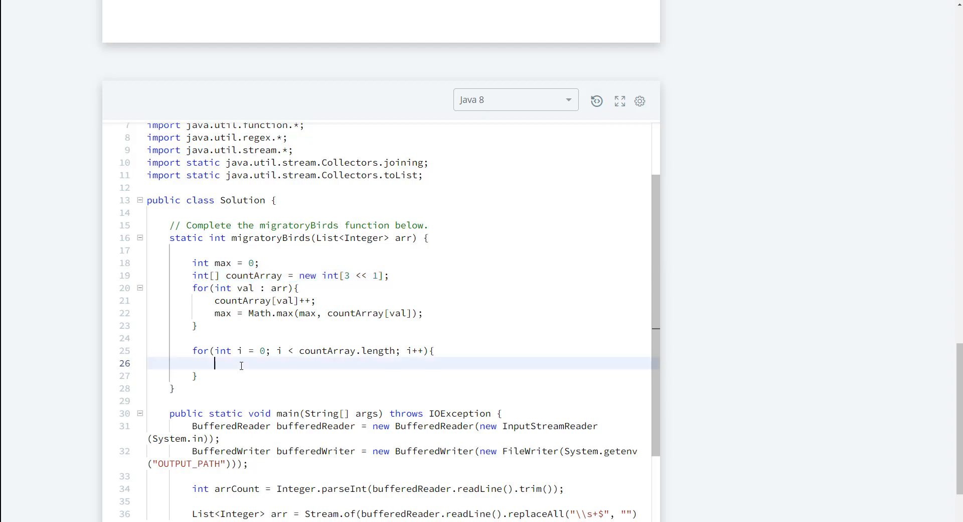
- Return i inside the loop when 'countArray[i] == max'
{"action": "type", "text": "if"}
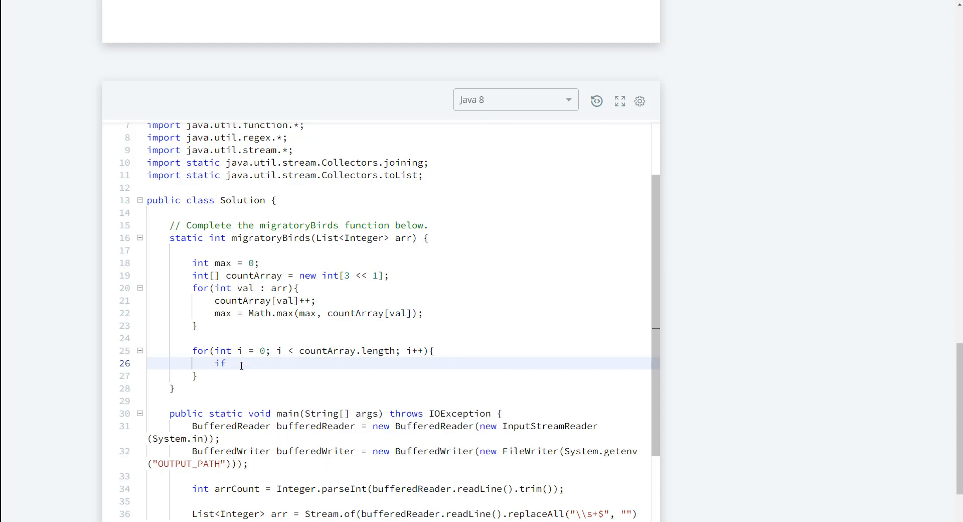
{"action": "type", "text": "(co"}
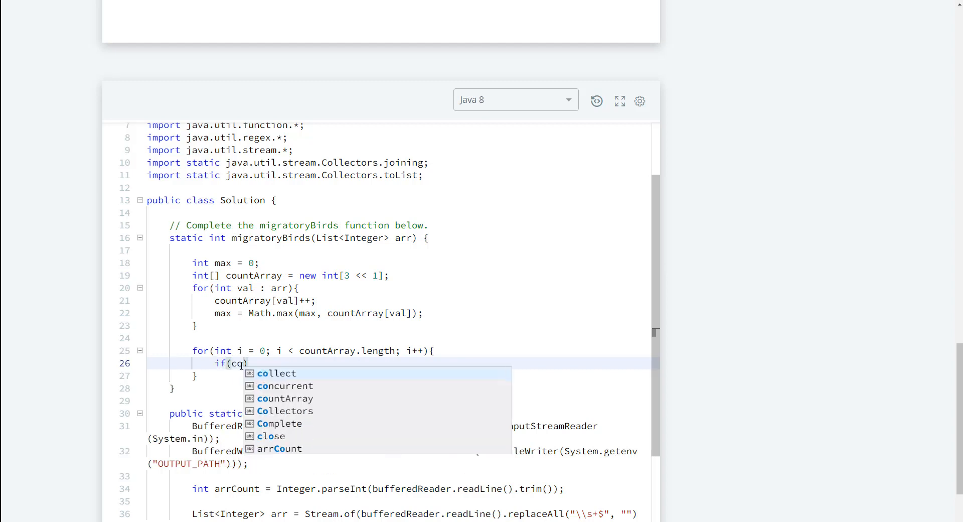
{"action": "left_click", "coordinate": [288, 399]}
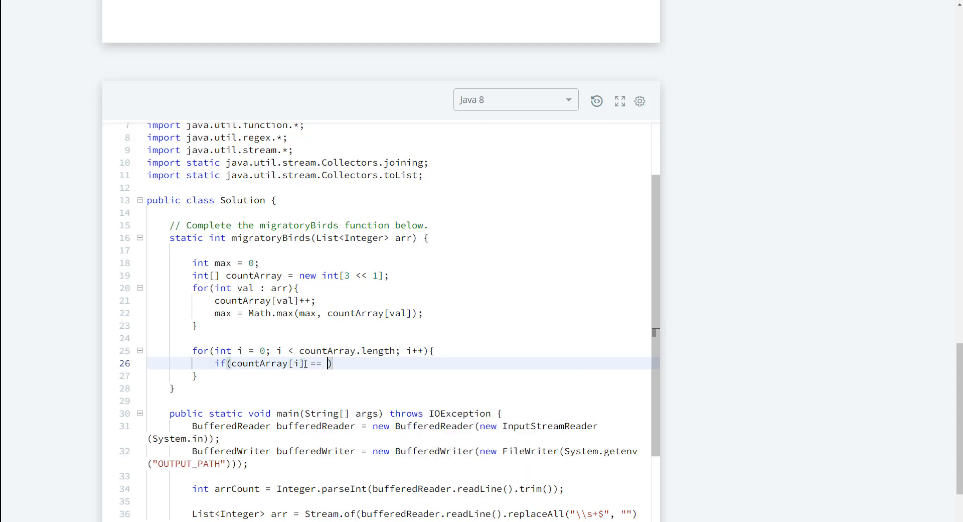
{"action": "type", "text": "max"}
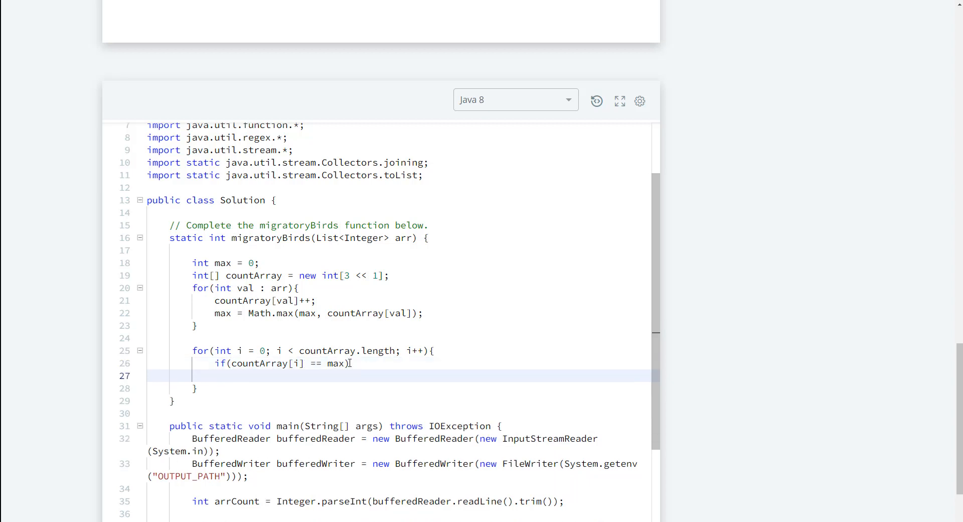
{"action": "type", "text": "return"}
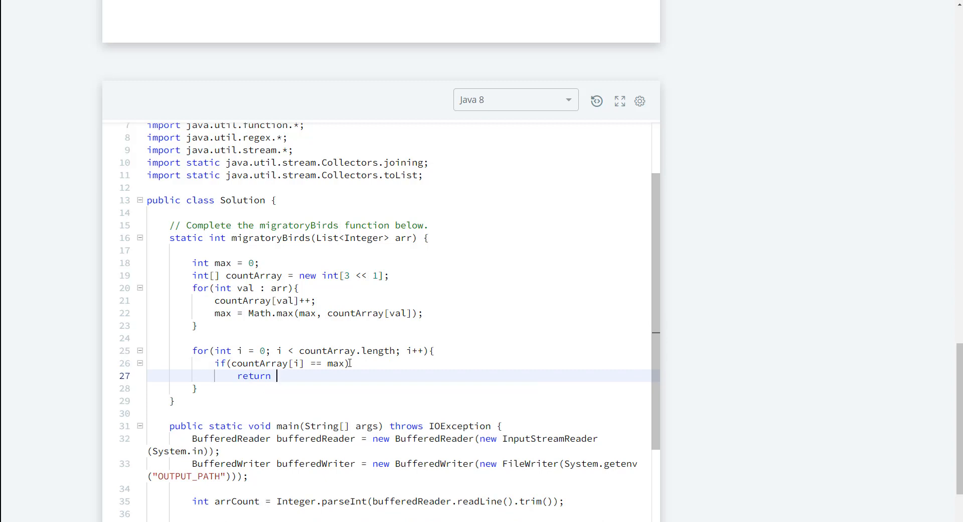
{"action": "type", "text": "i;"}
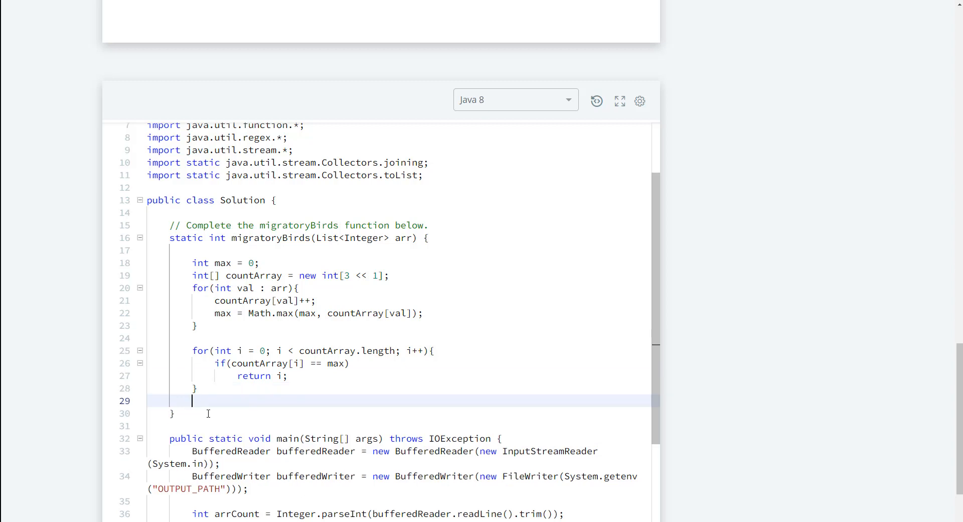
- Add a fallback 'return 0;' with the comment '//will never reach here'
{"action": "type", "text": "return"}
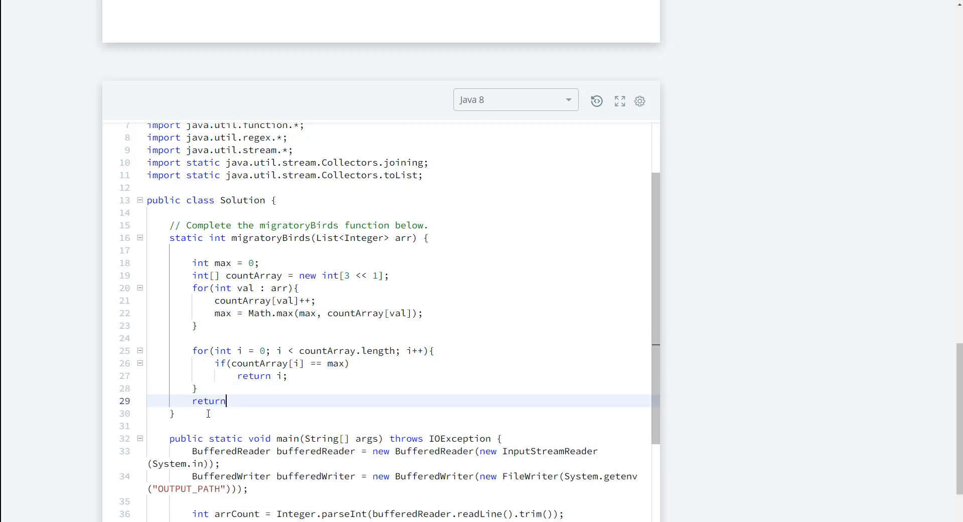
{"action": "type", "text": "0;"}
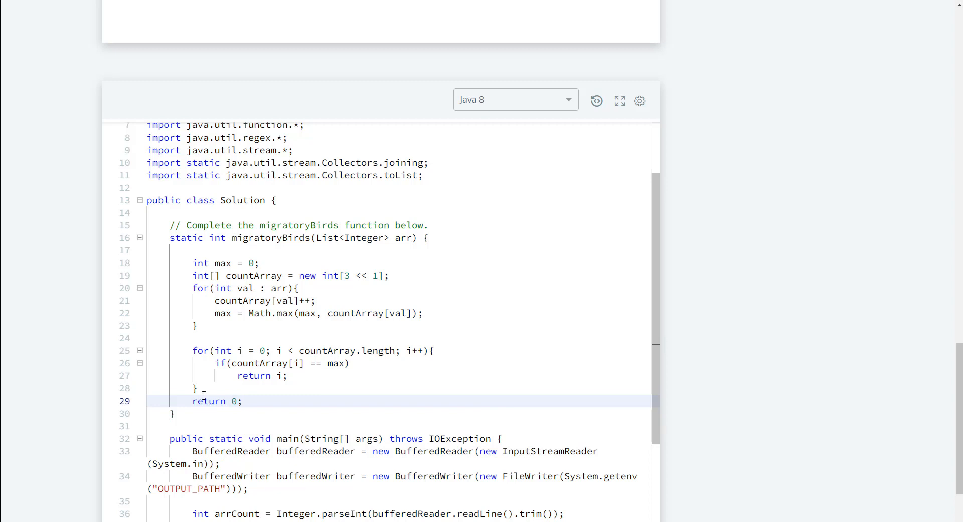
{"action": "type", "text": "/"}
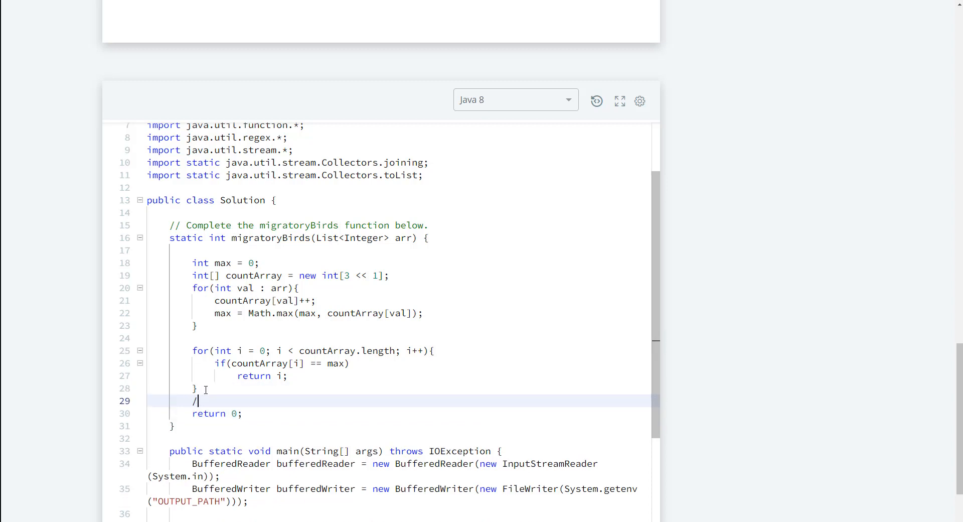
{"action": "type", "text": "/will"}
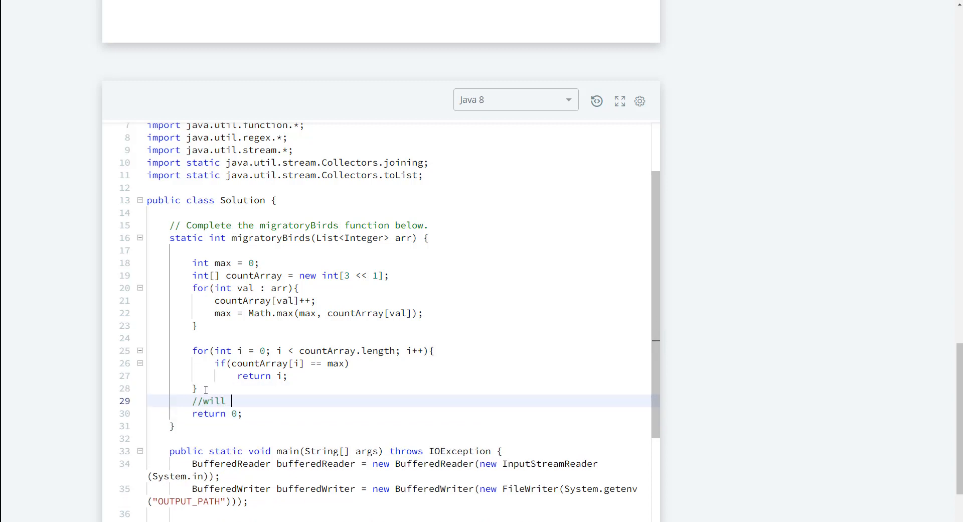
{"action": "type", "text": "never reac"}
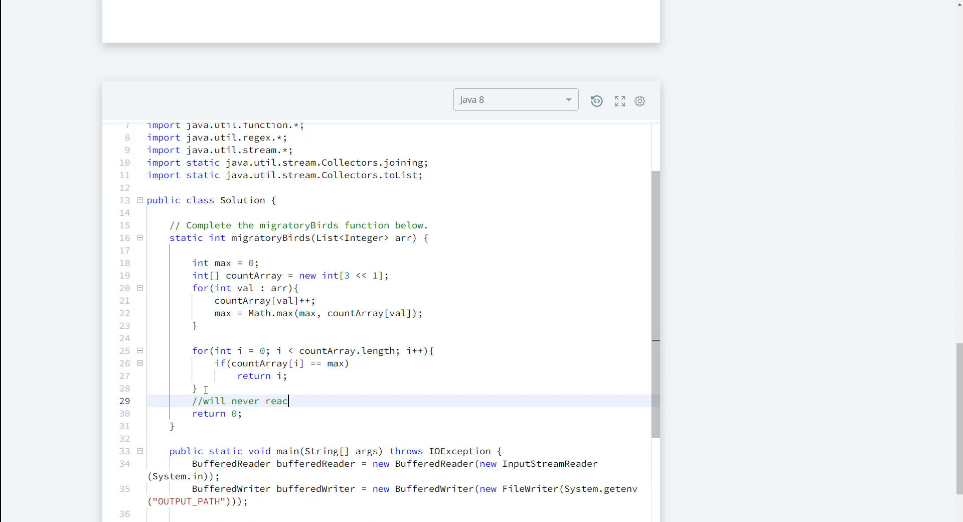
{"action": "type", "text": "h here"}
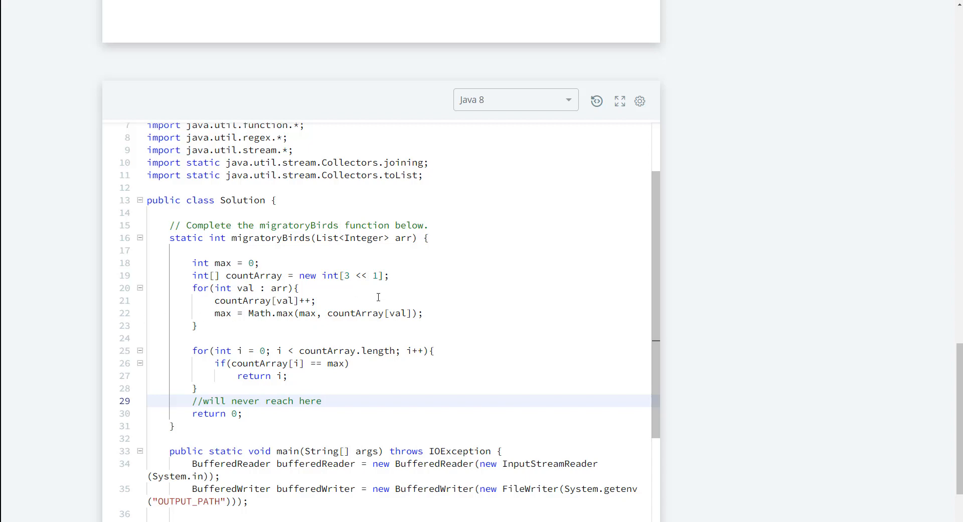
- Run the code so both sample tests pass, then submit against all test cases
{"action": "scroll", "scroll_direction": "down", "scroll_amount": 3}
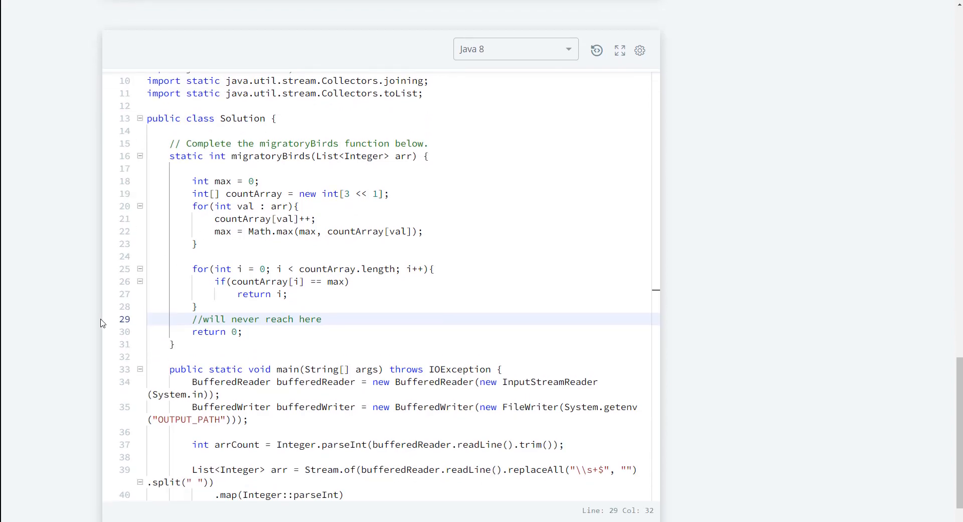
{"action": "left_click", "coordinate": [612, 378]}
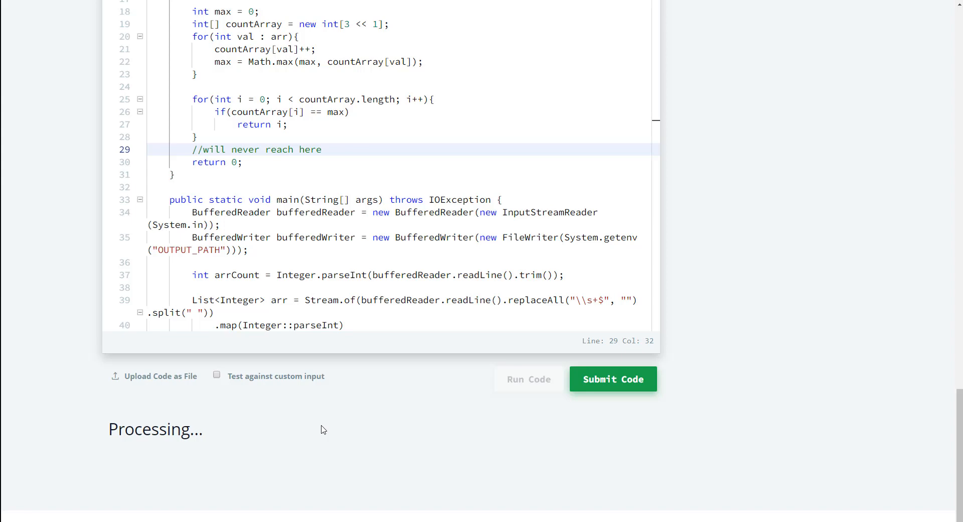
{"action": "left_click", "coordinate": [528, 378]}
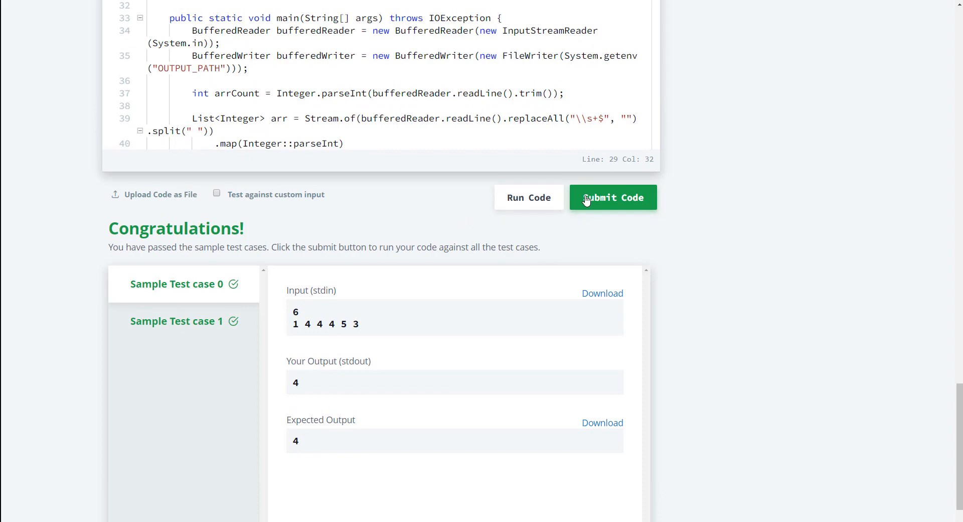
{"action": "left_click", "coordinate": [612, 198]}
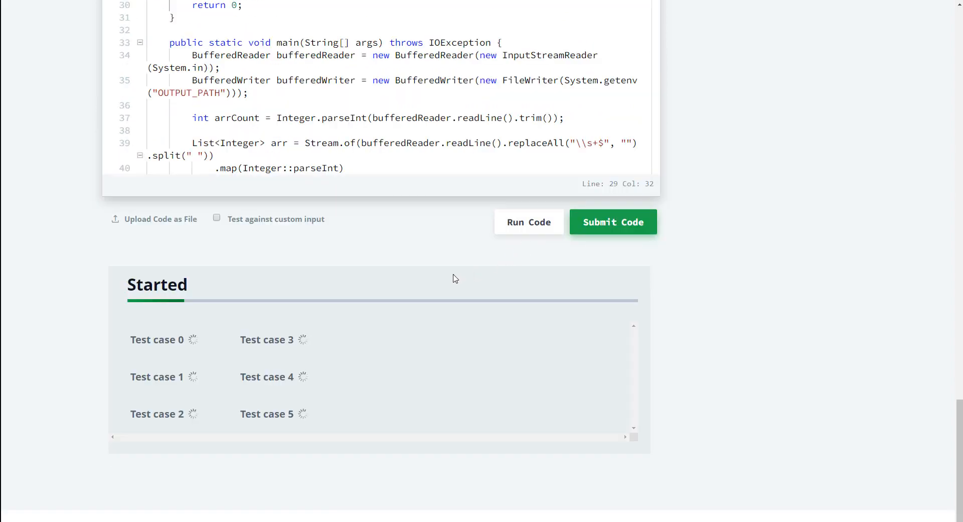